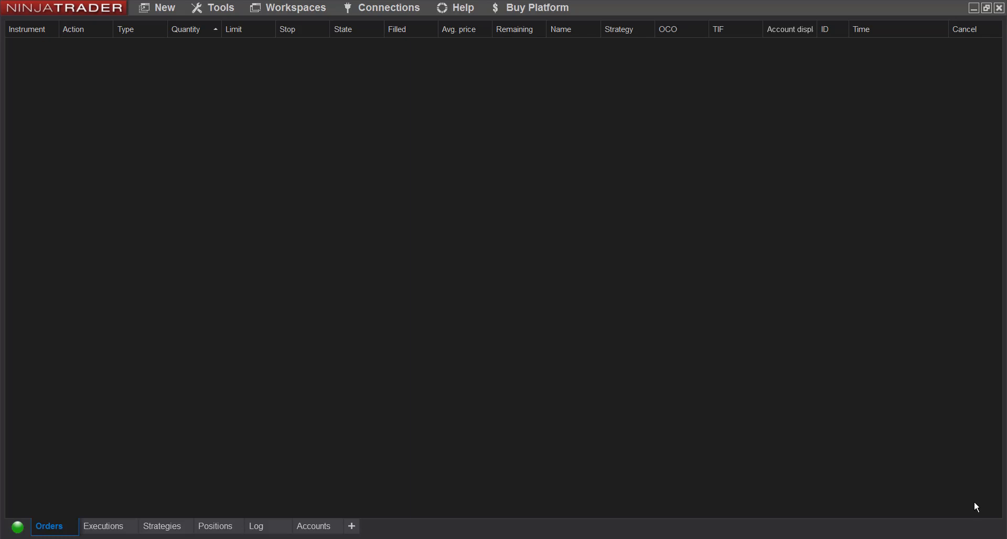
mouse_move(563, 455)
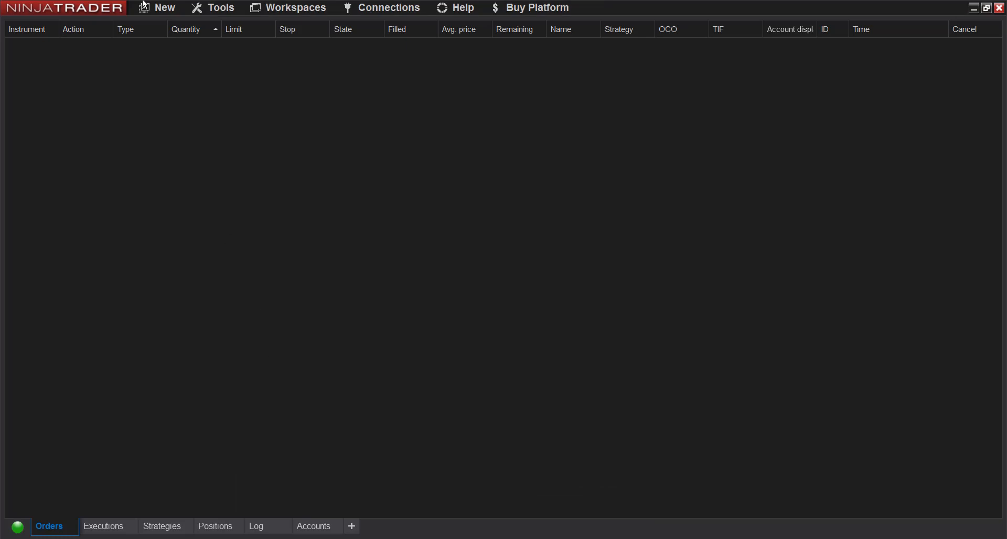
- Create a new Market Analyzer window from the Control Center's New menu
left_click(164, 7)
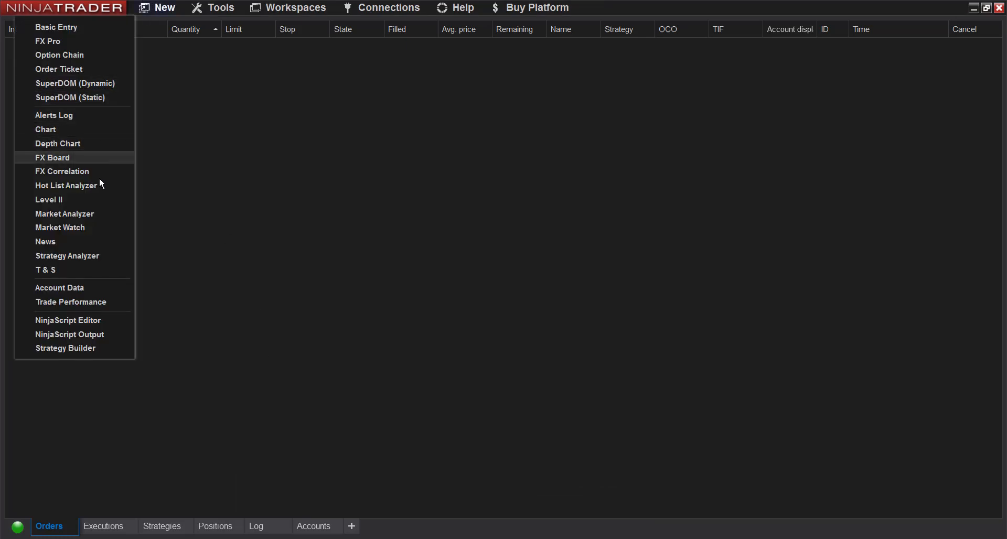
left_click(64, 214)
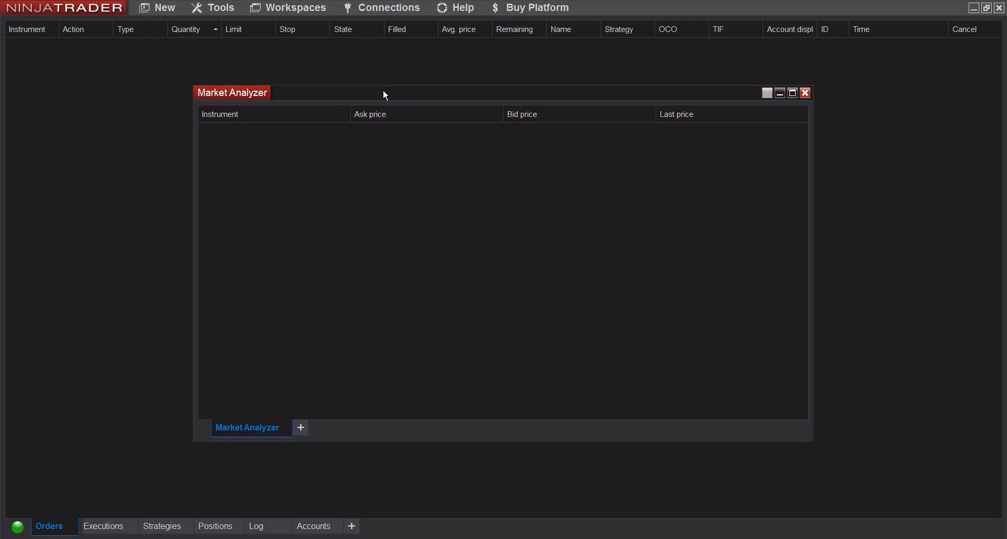
mouse_move(533, 185)
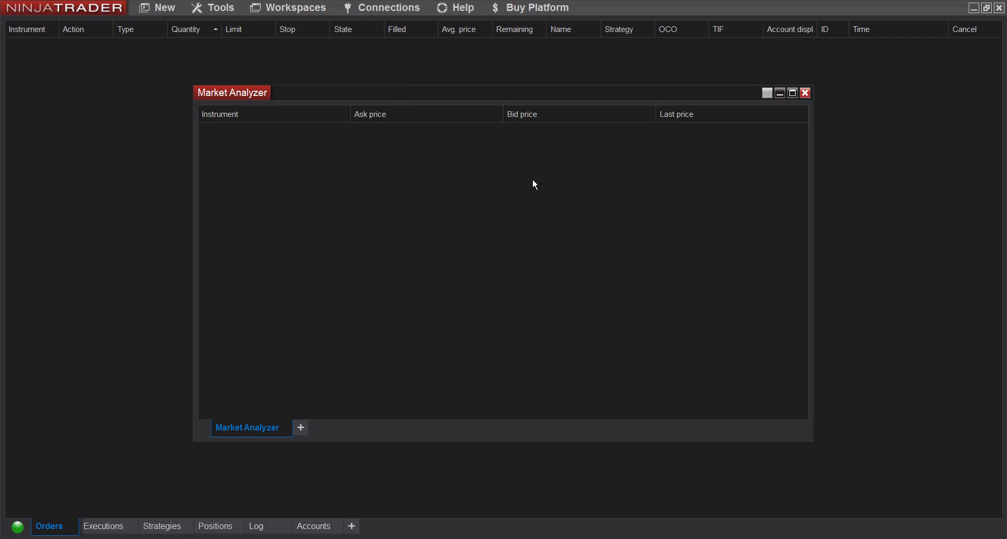
mouse_move(309, 163)
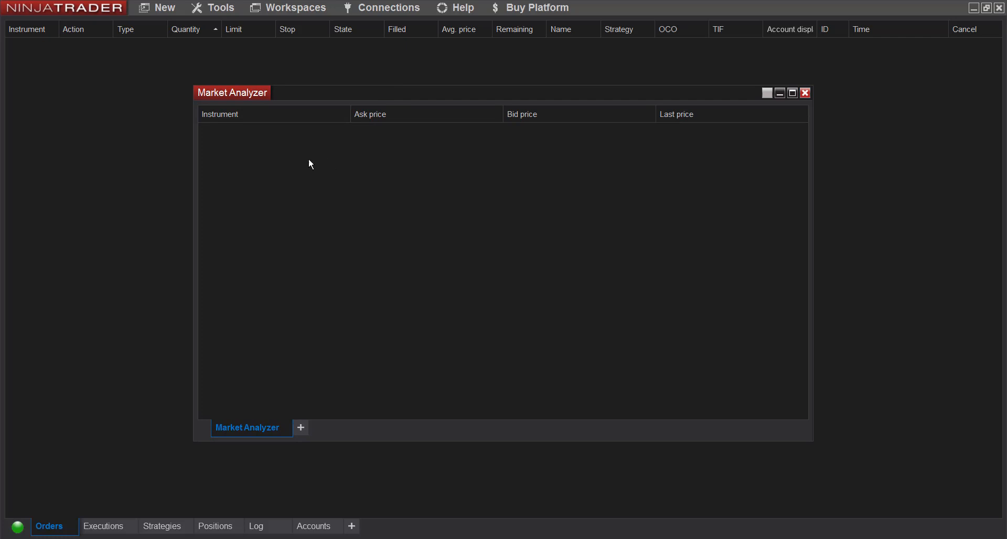
mouse_move(290, 160)
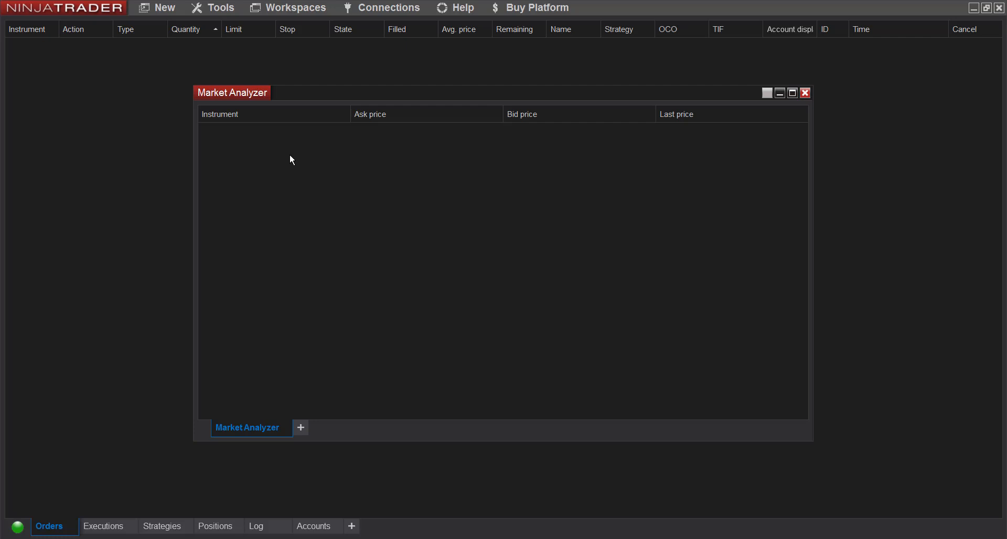
mouse_move(302, 150)
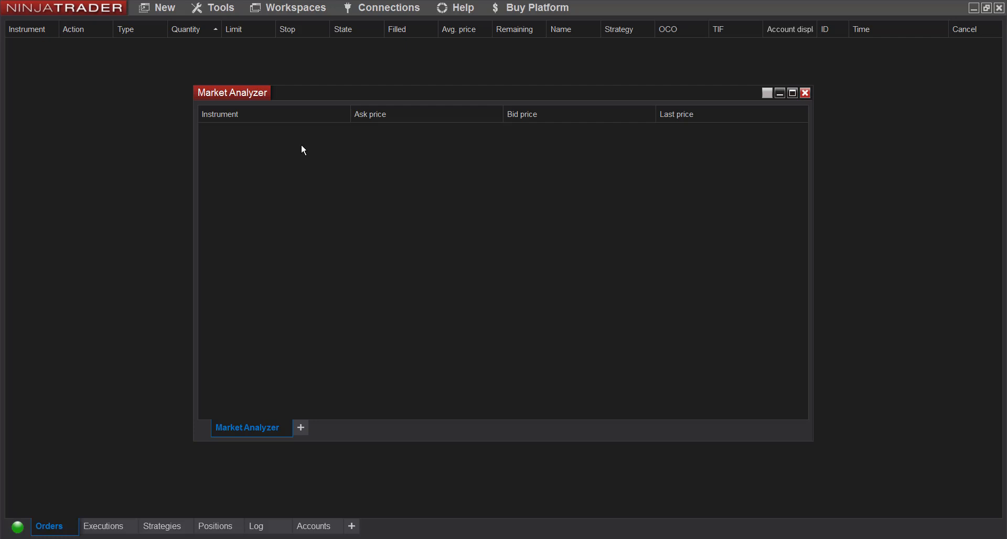
mouse_move(321, 172)
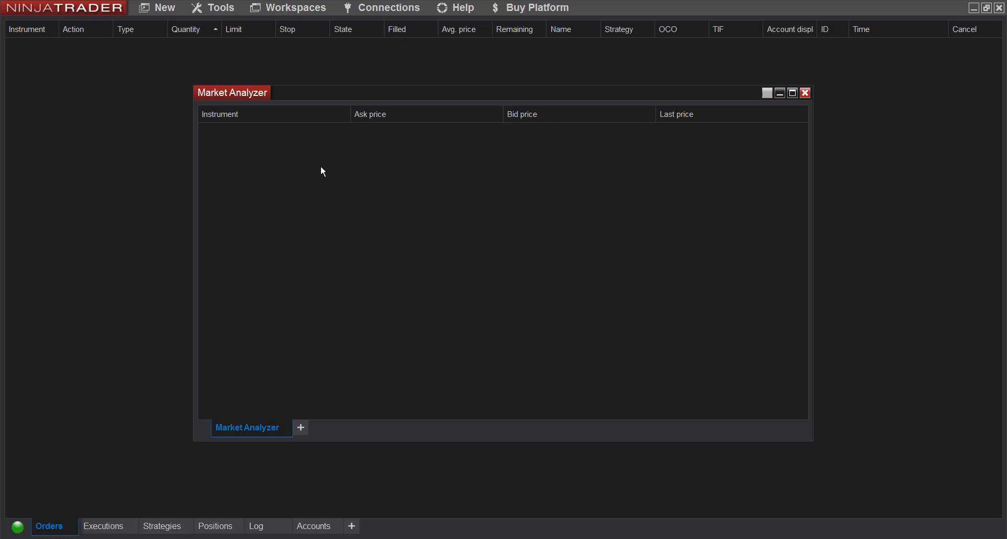
- Add NIFTY_I, then every instrument from the MA1 list to the analyzer
right_click(321, 172)
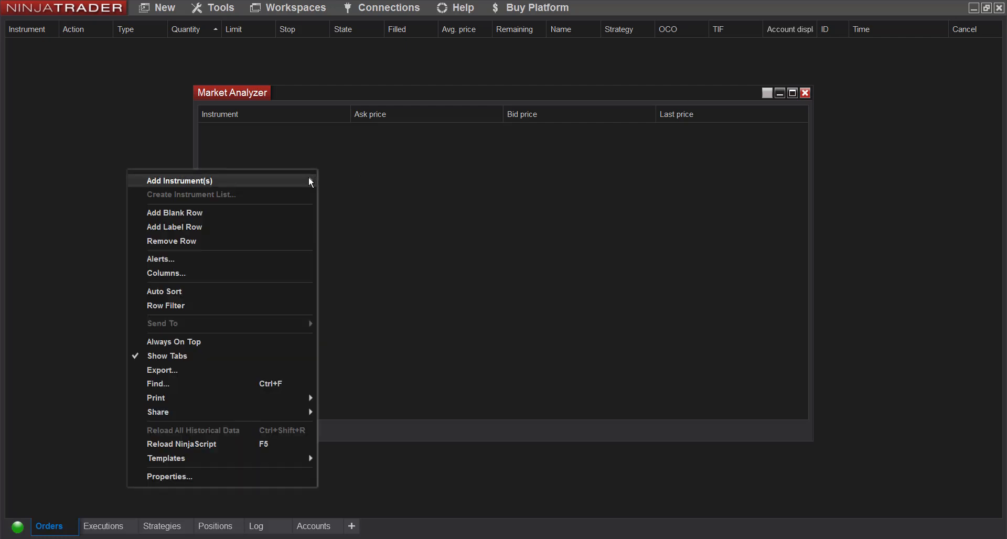
mouse_move(180, 180)
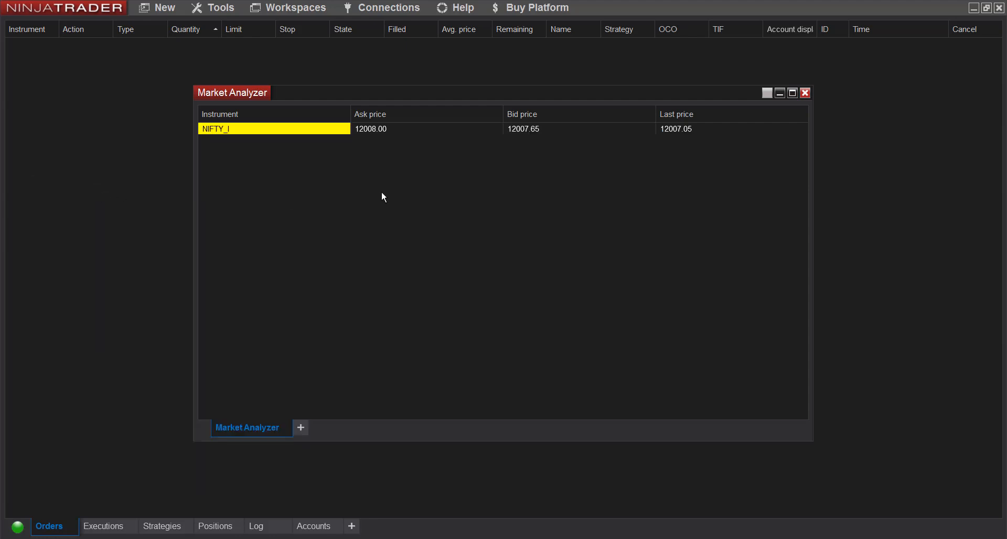
right_click(383, 196)
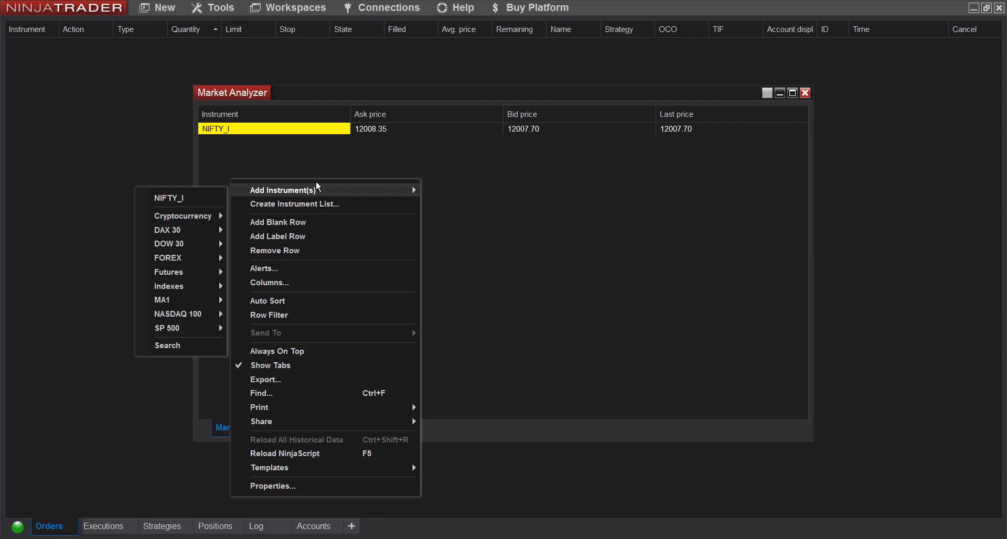
mouse_move(169, 197)
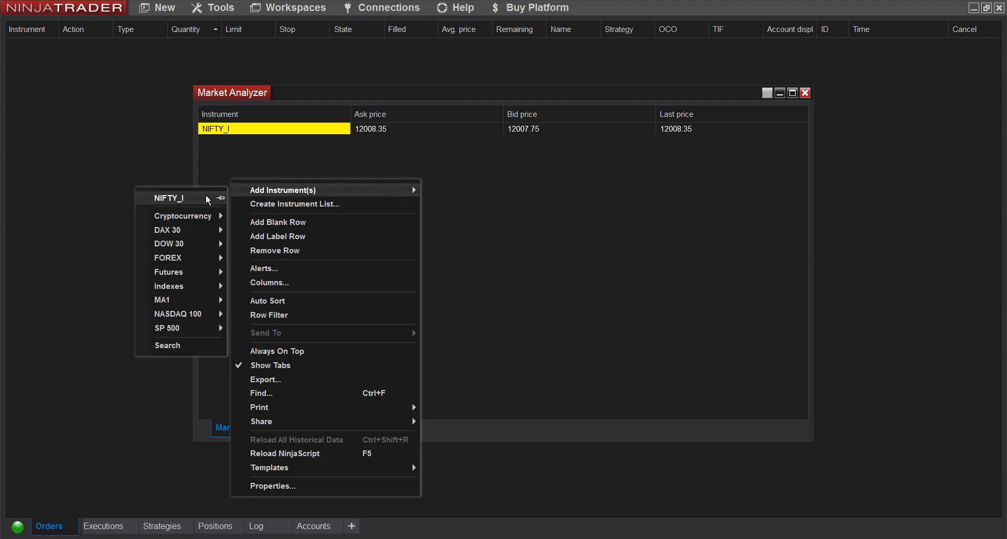
mouse_move(186, 300)
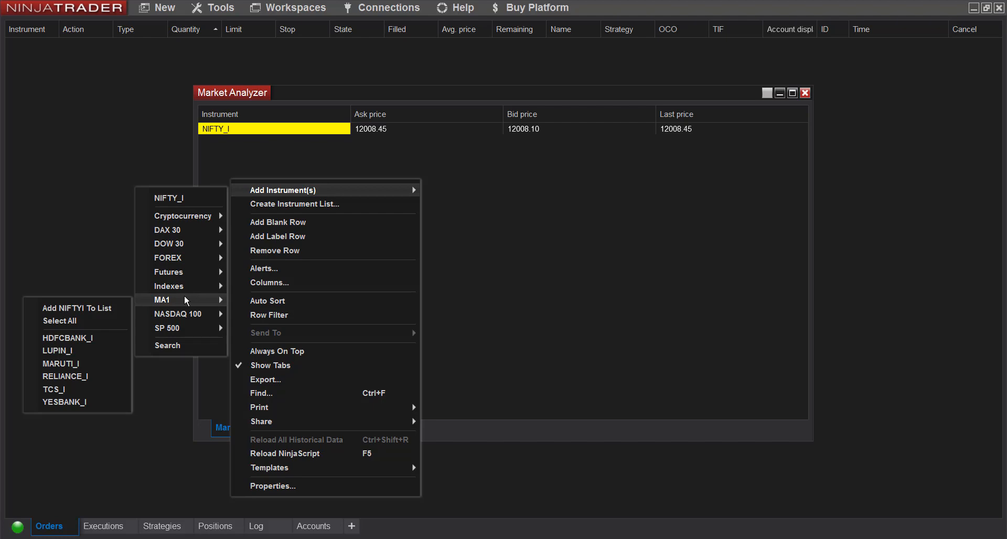
mouse_move(59, 321)
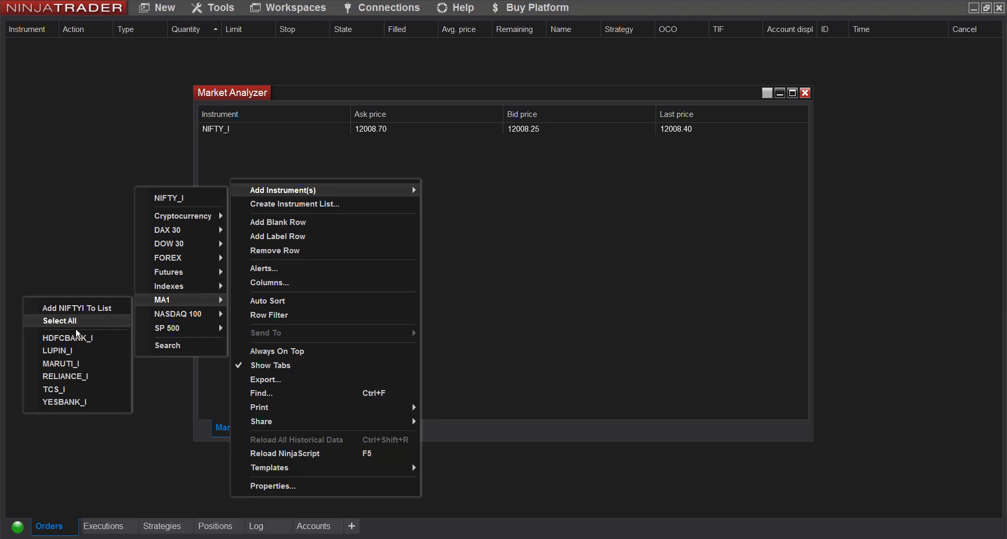
left_click(59, 321)
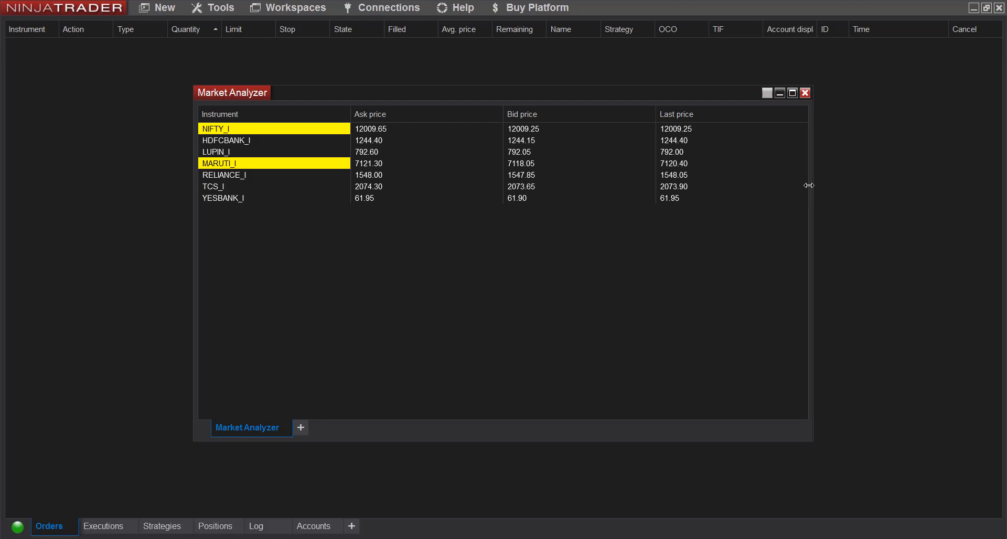
- Narrow the analyzer window, then pick Indicator from the Available columns list
left_click_drag(810, 185, 853, 181)
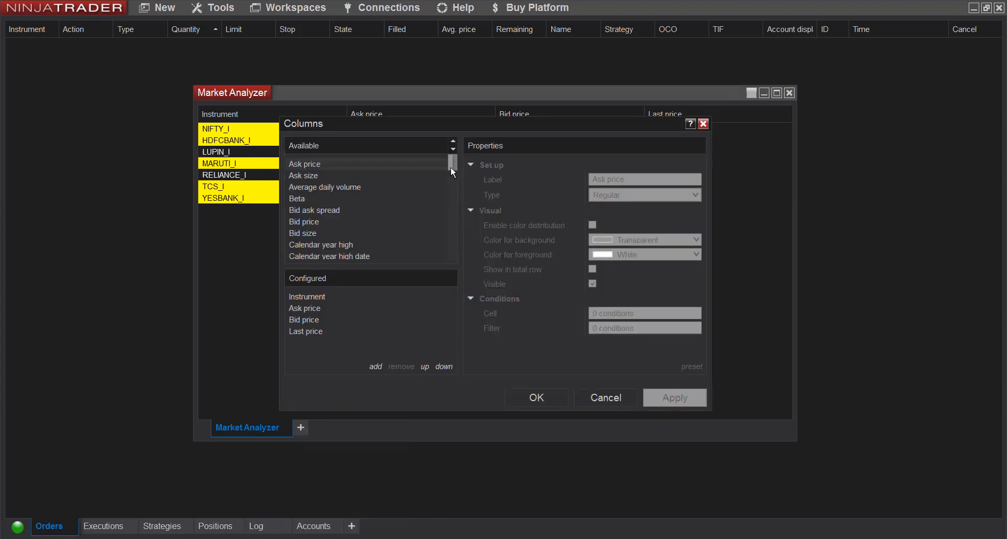
scroll("down", 3)
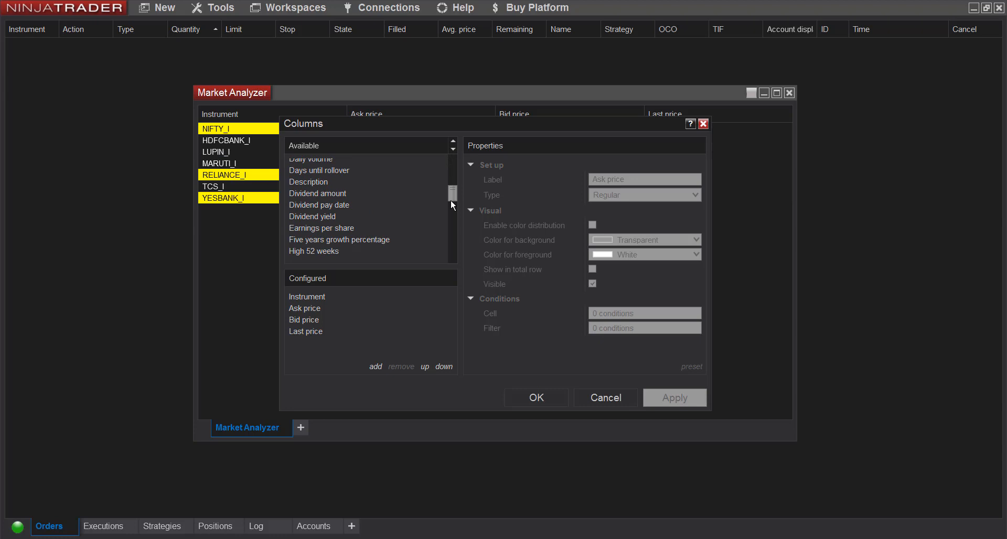
scroll("down", 3)
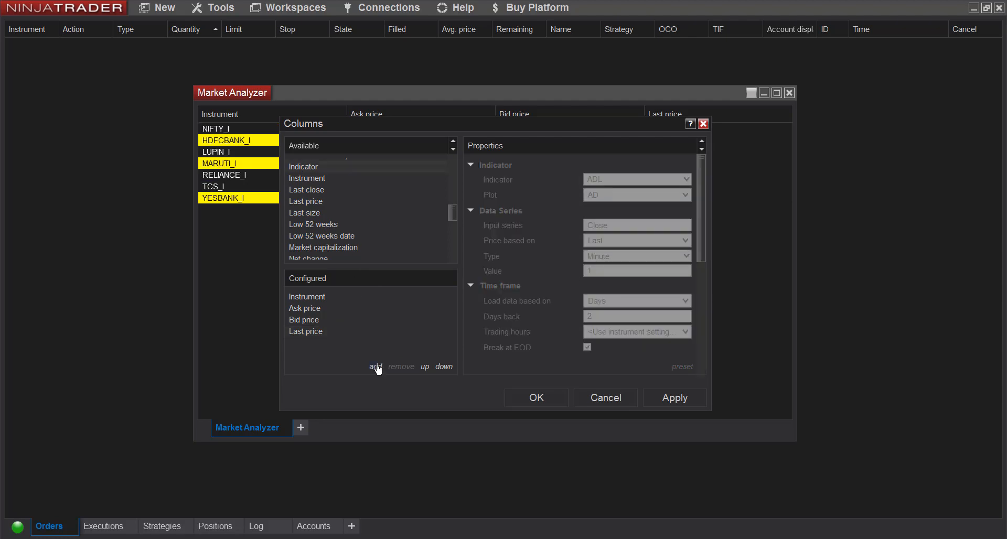
- Add an RSI indicator column with Period 14, Smooth 3, and data series value 5
left_click(375, 366)
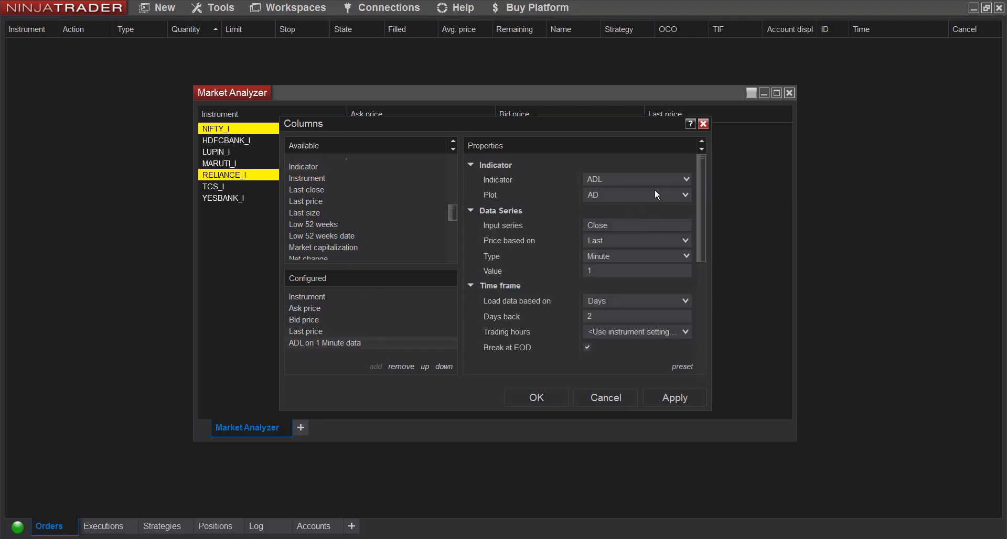
left_click(684, 179)
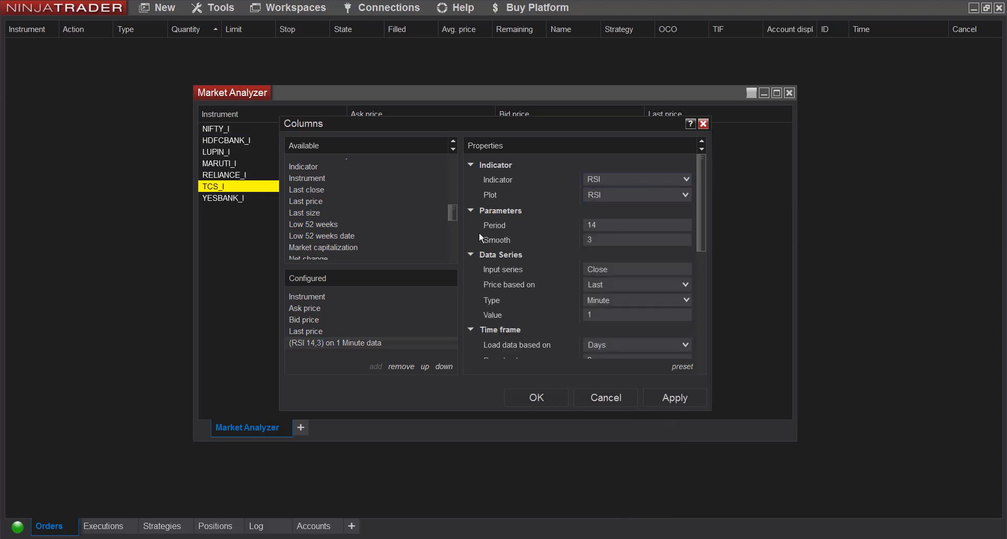
left_click(635, 224)
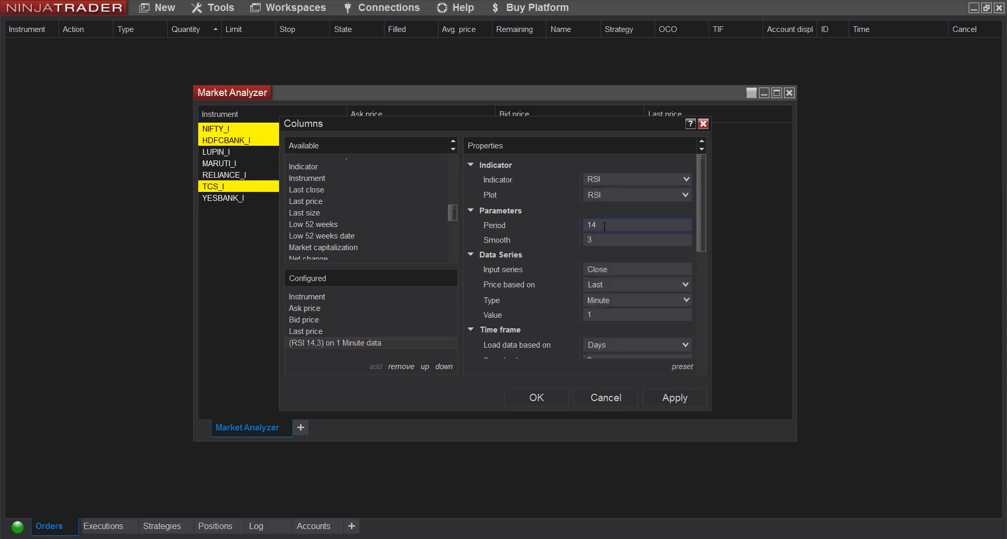
left_click(635, 239)
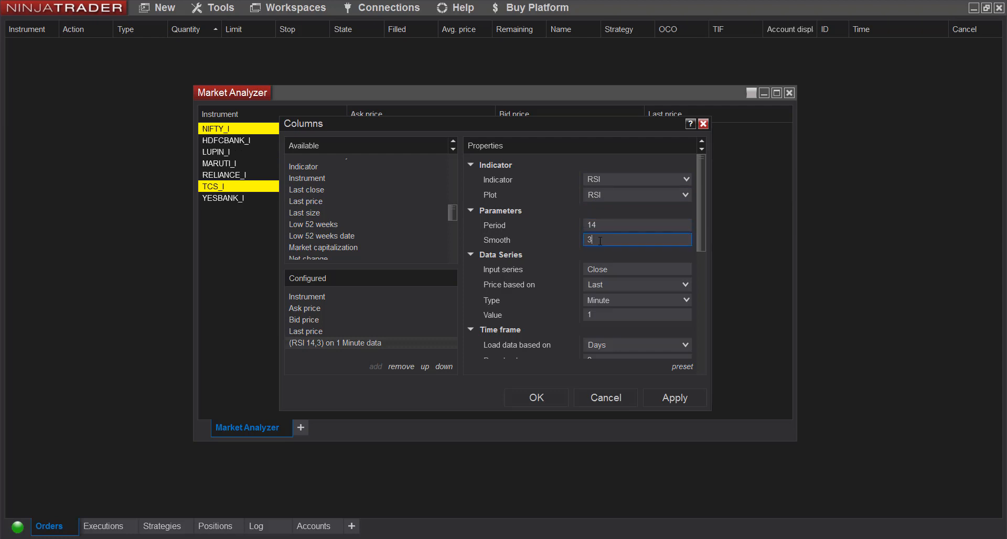
left_click(225, 140)
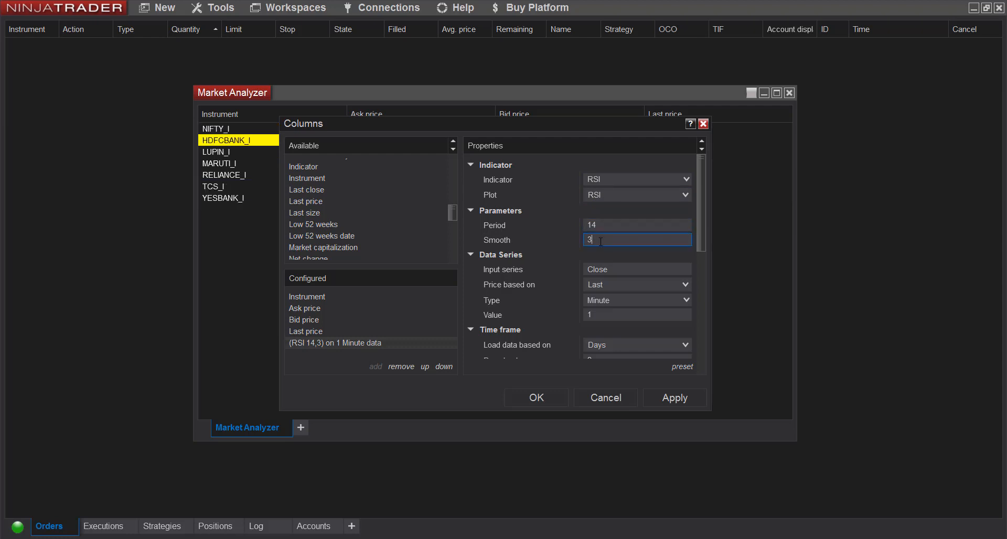
left_click(218, 128)
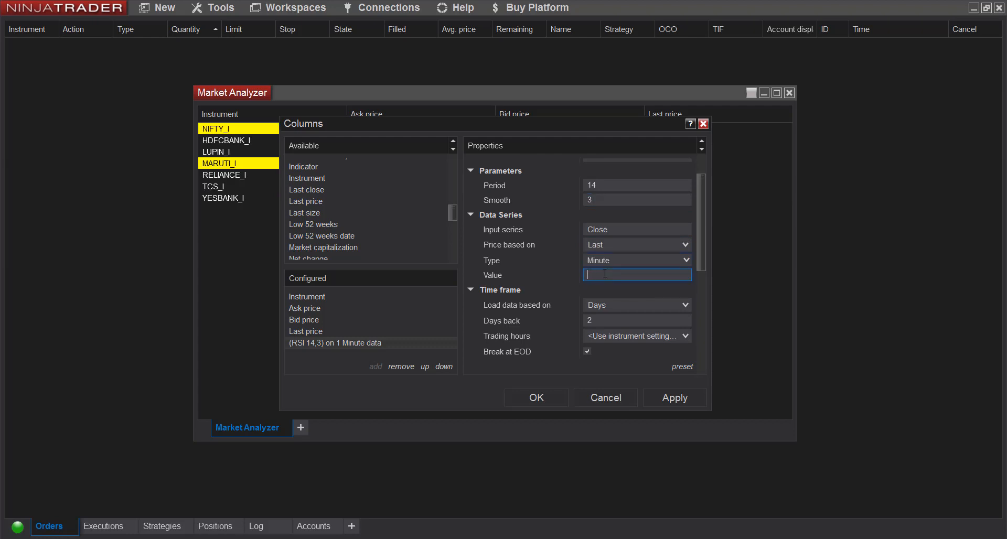
type("5")
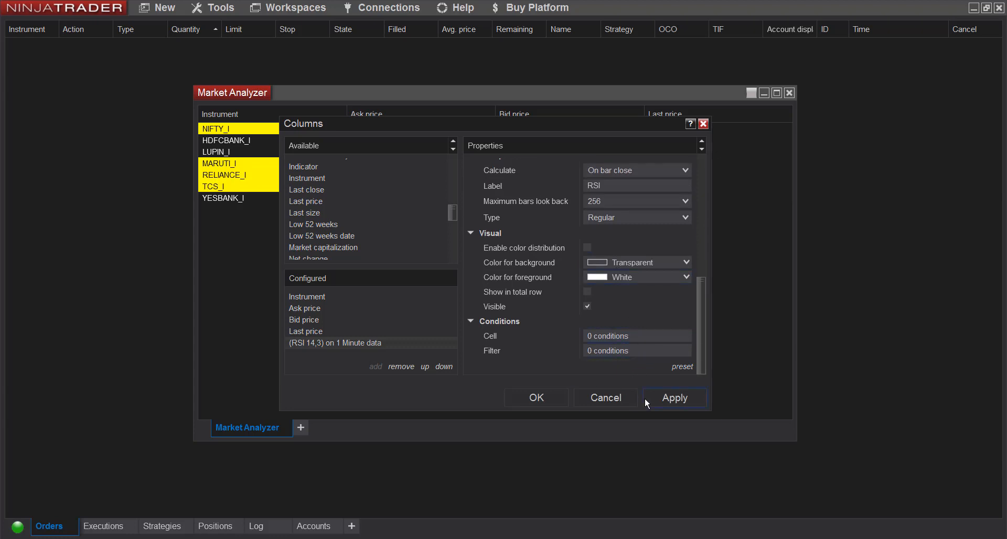
- Apply the RSI(14,3) 5-minute column settings
left_click(674, 397)
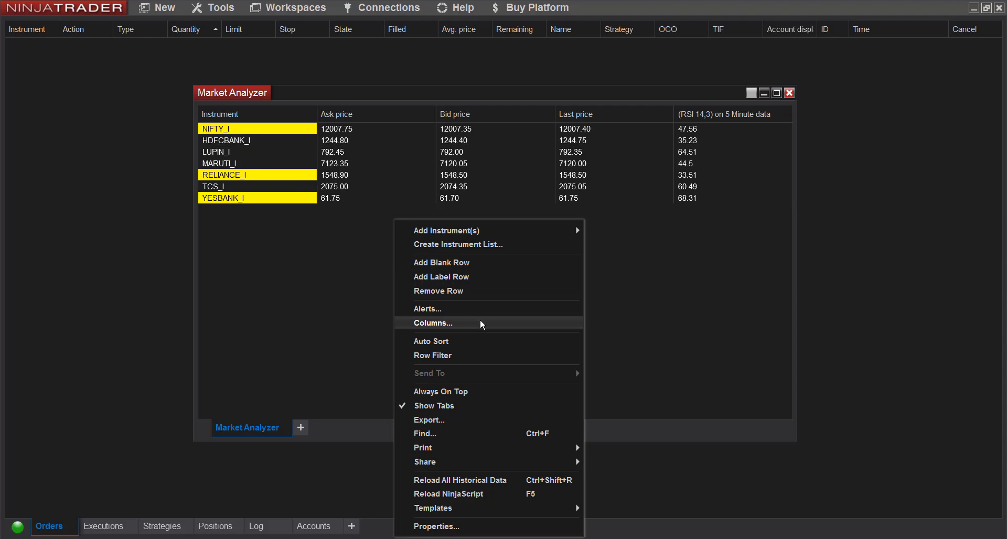
- Select the RSI 5-minute column in Columns settings and open its Cell conditions
left_click(433, 323)
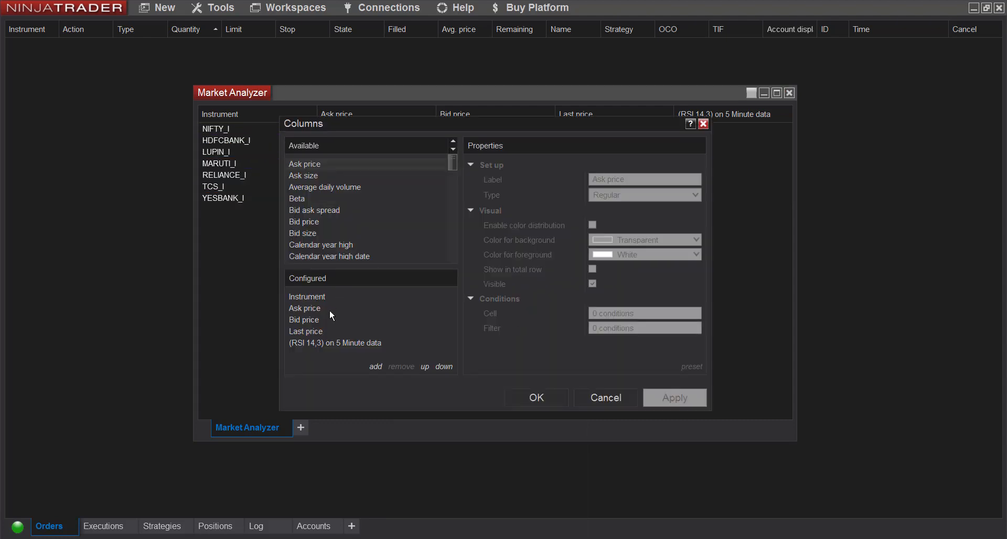
left_click(224, 175)
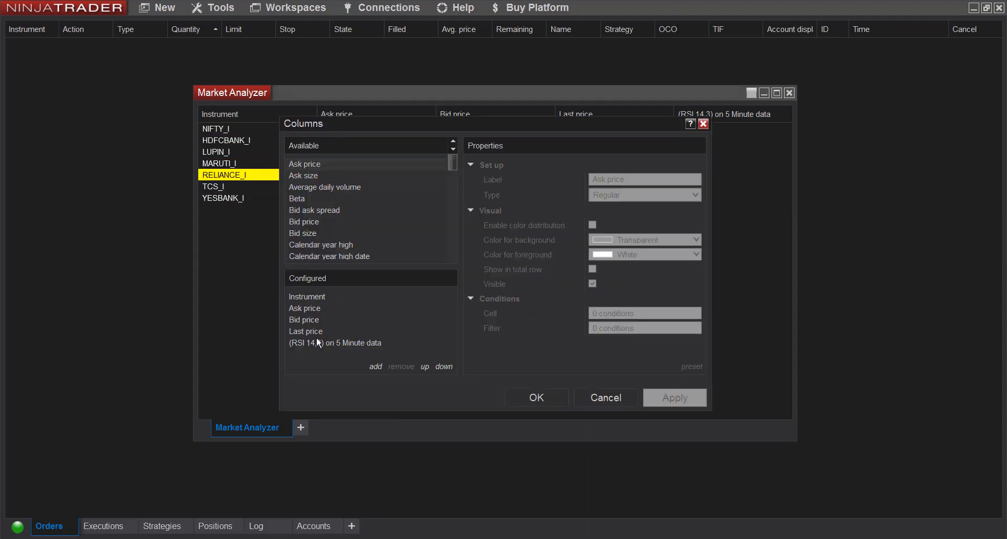
left_click(334, 342)
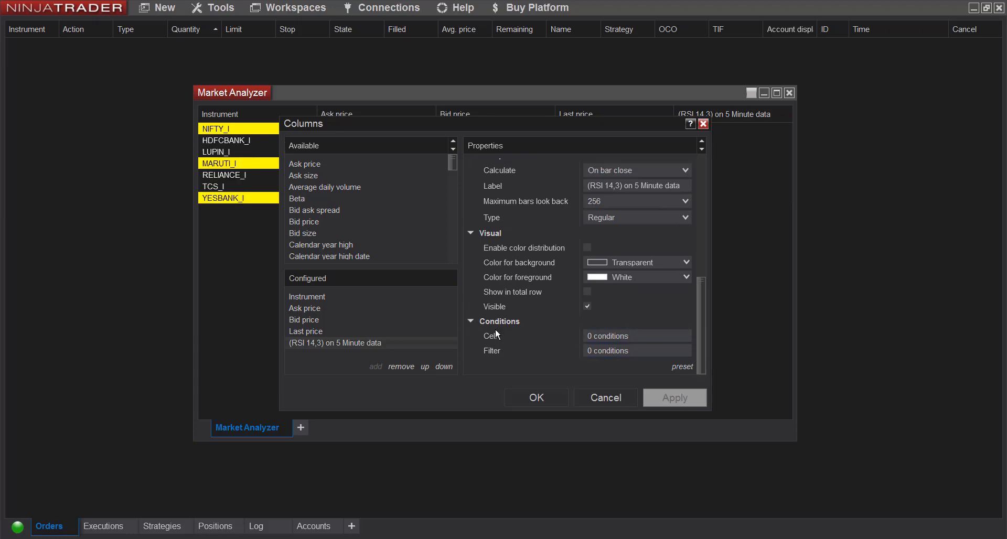
left_click(636, 336)
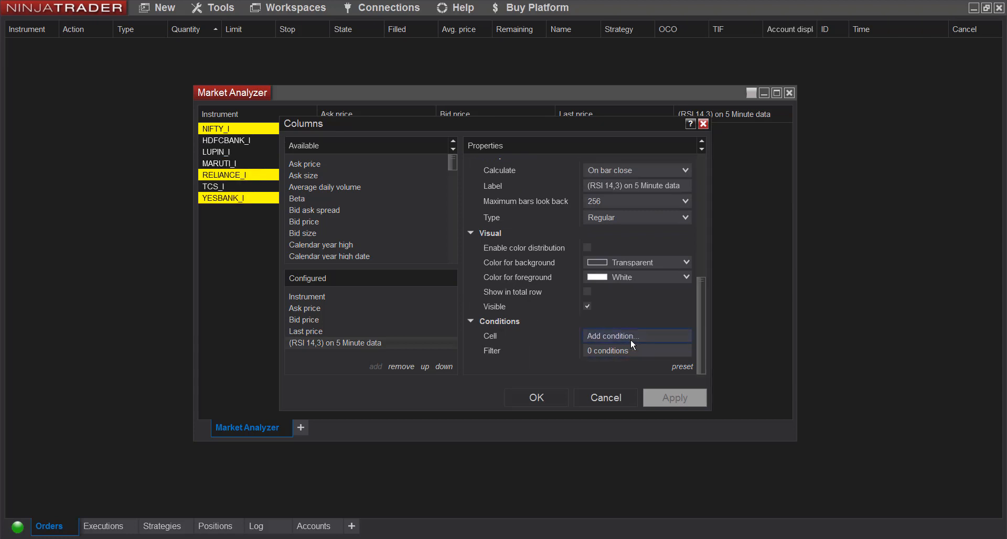
left_click(612, 335)
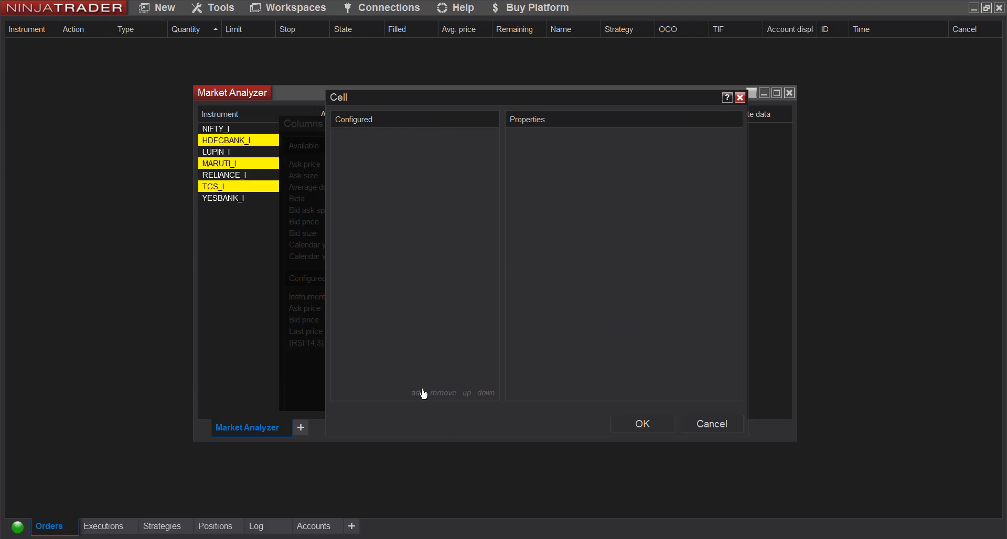
- Add a Greater equal 60 cell condition with a crimson background
left_click(417, 393)
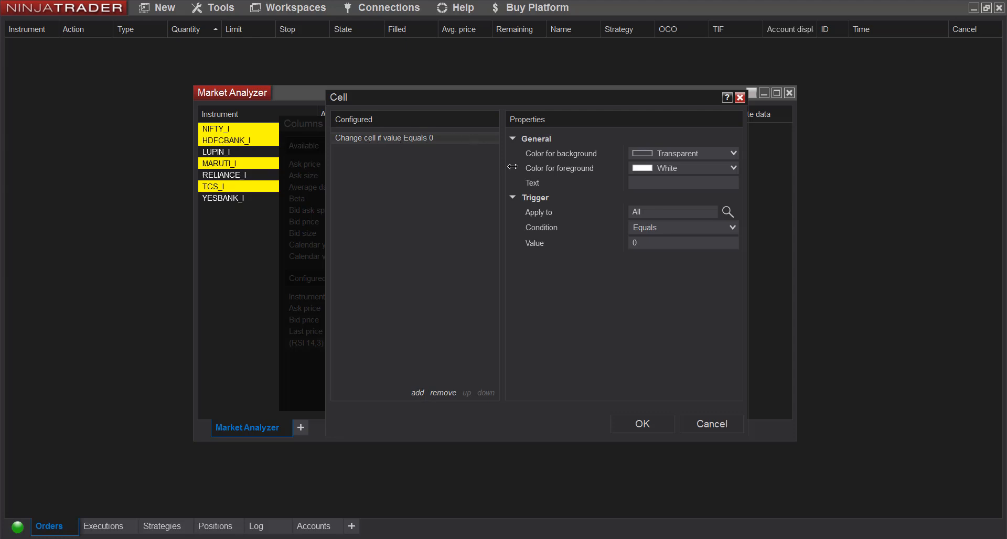
left_click(683, 227)
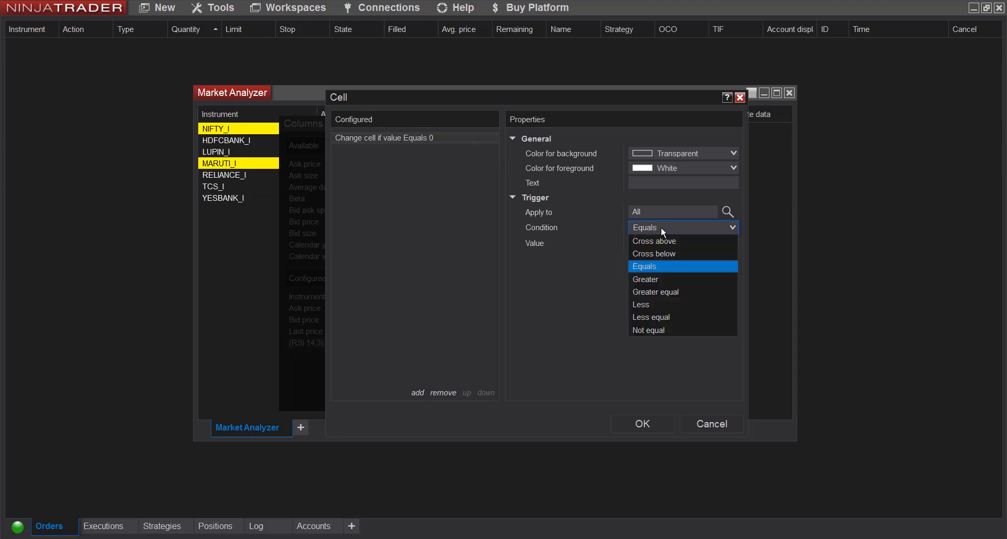
left_click(655, 292)
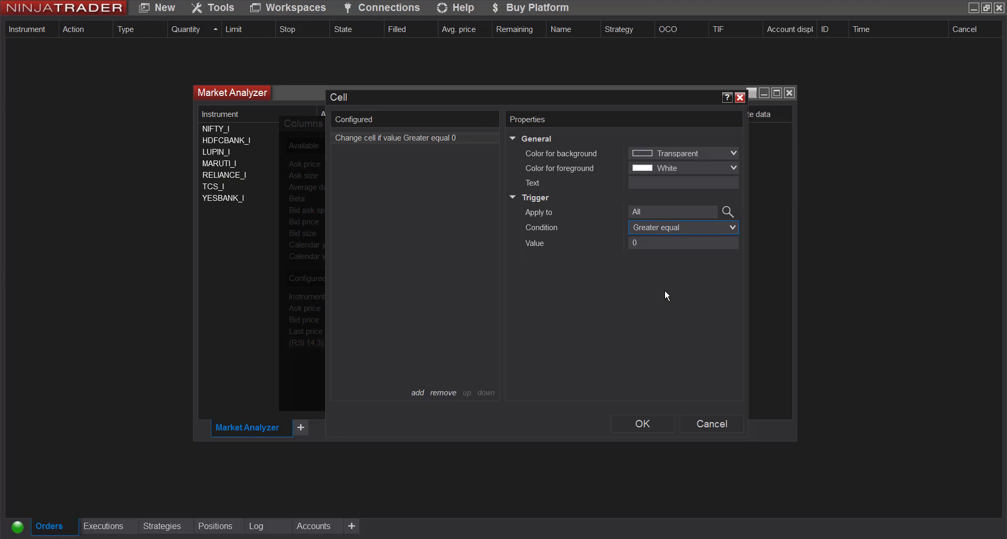
left_click(682, 243)
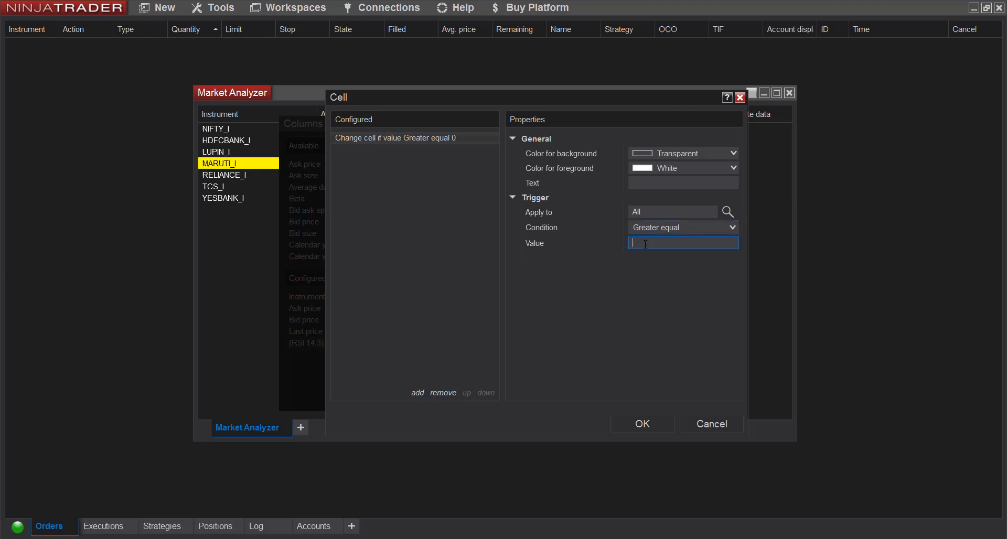
type("60")
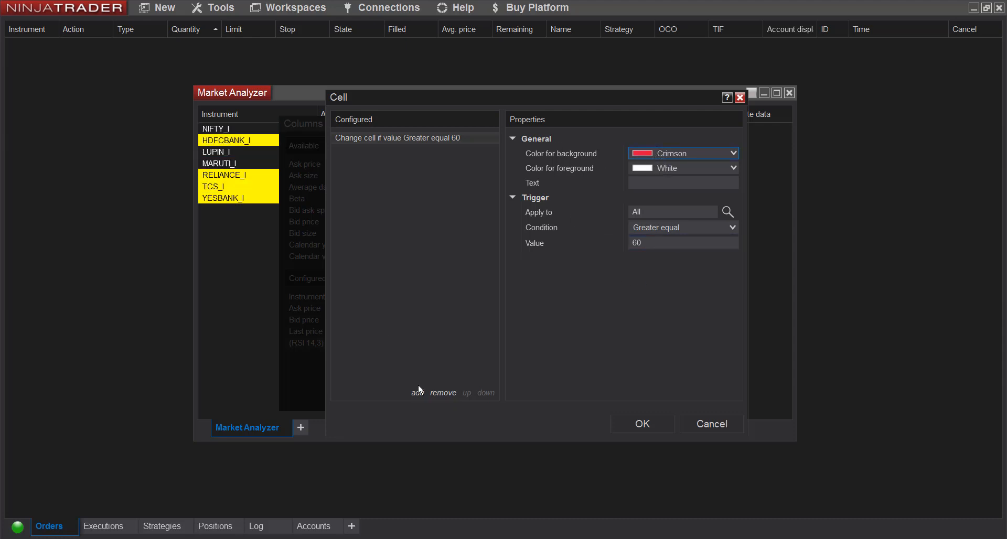
- Add a Less equal 40 cell condition with a lime background
left_click(417, 393)
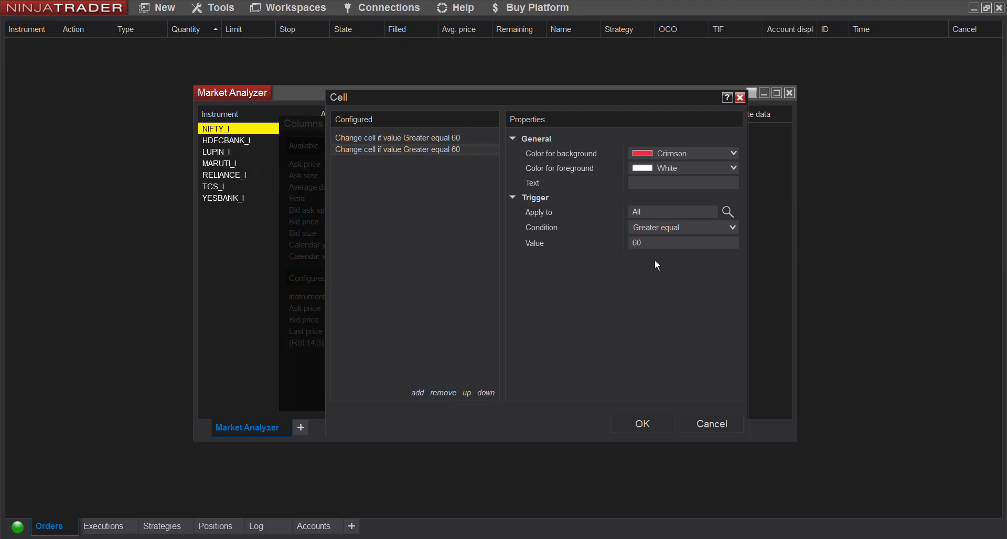
left_click(682, 227)
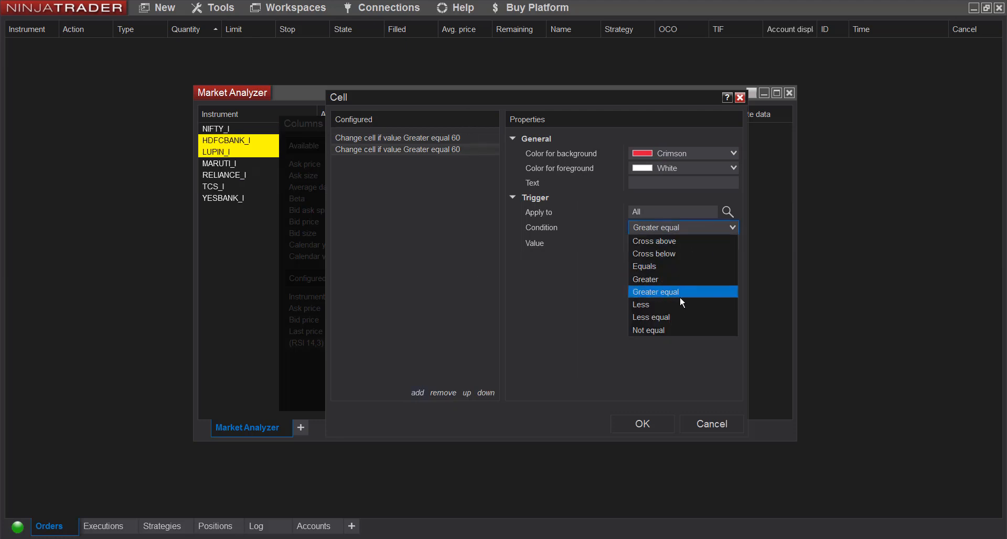
left_click(649, 317)
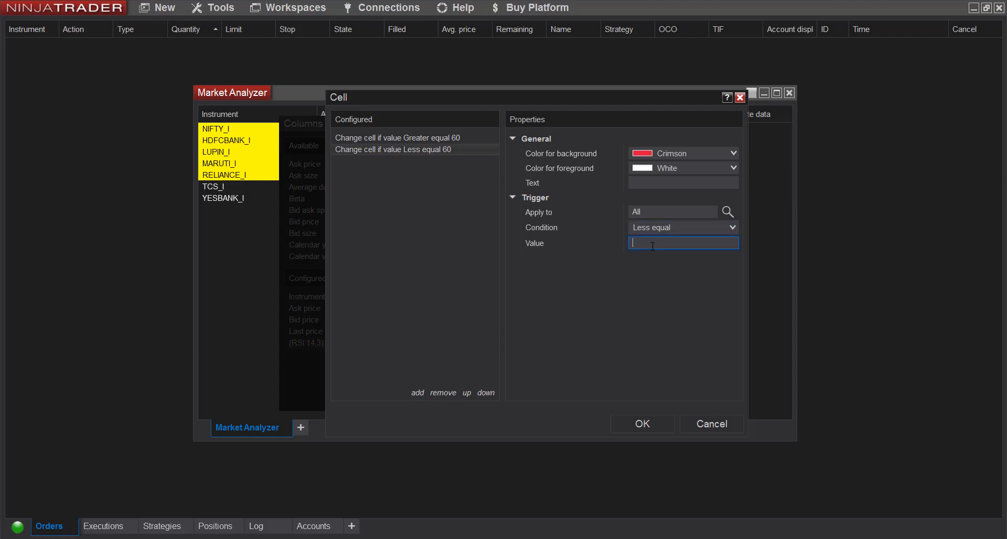
type("40")
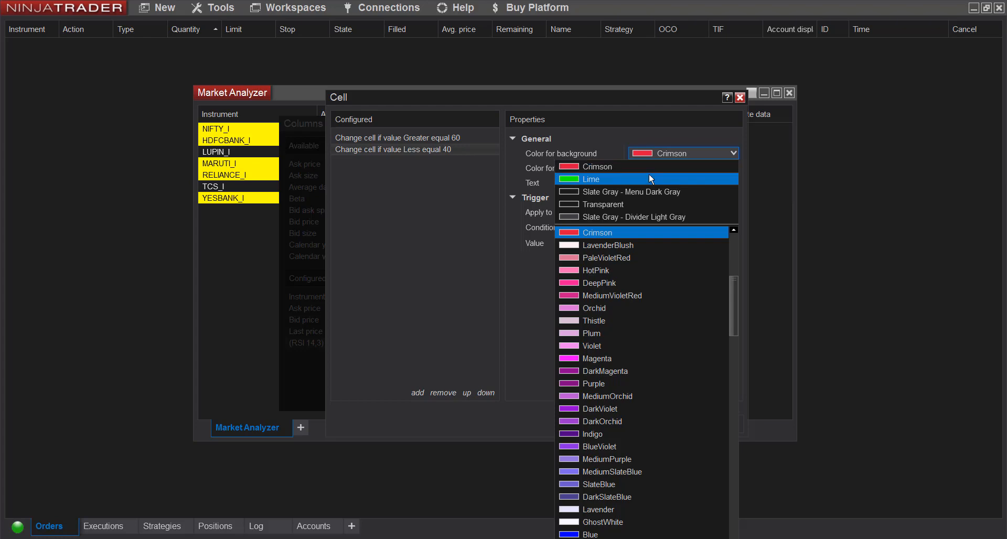
left_click(591, 179)
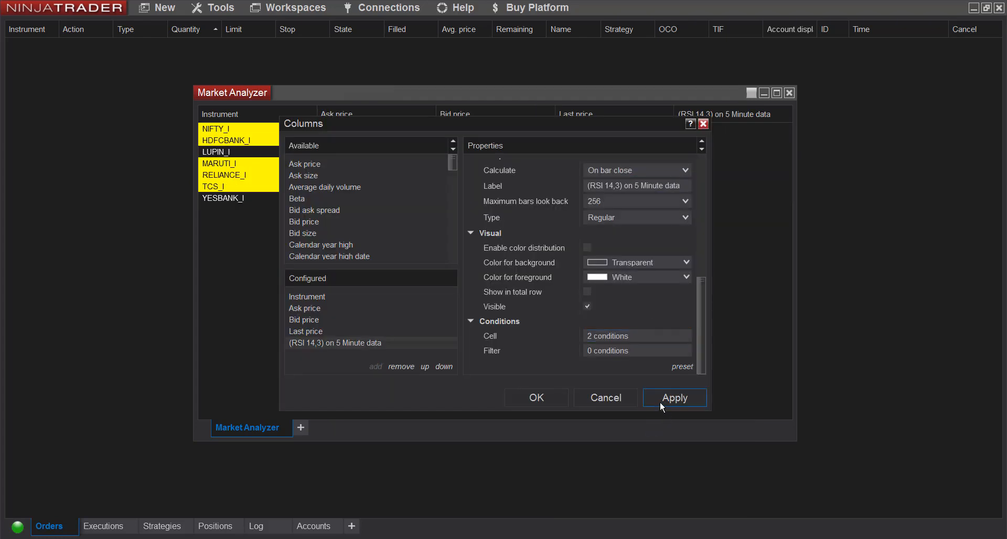
- Apply both cell conditions and close the column settings with OK
left_click(675, 398)
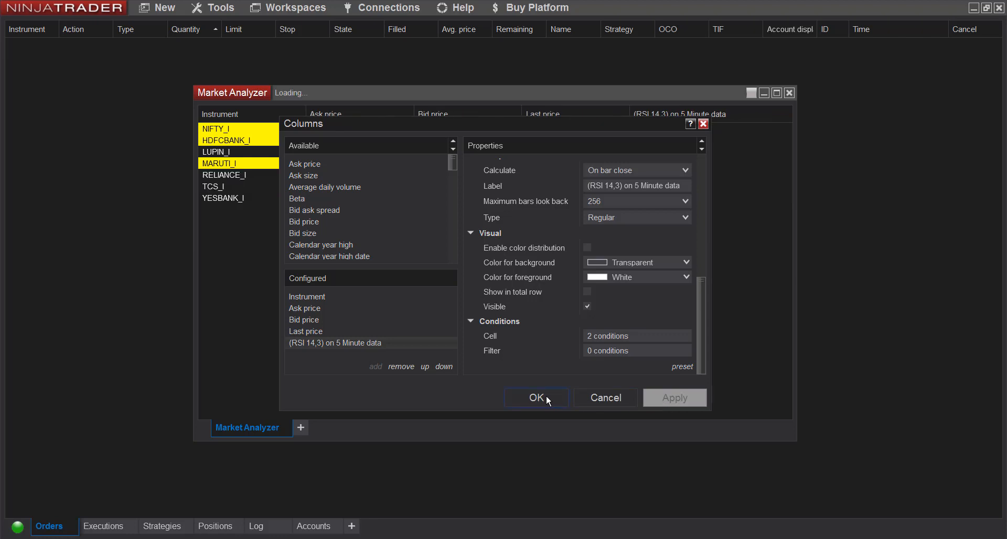
left_click(536, 398)
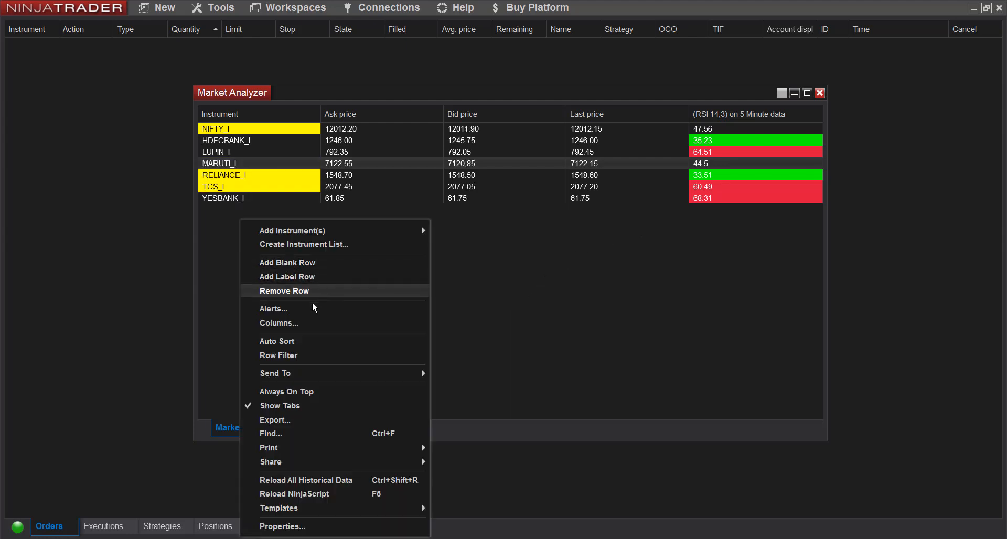
- Set the new alert's condition mode to 'If Any'
left_click(272, 309)
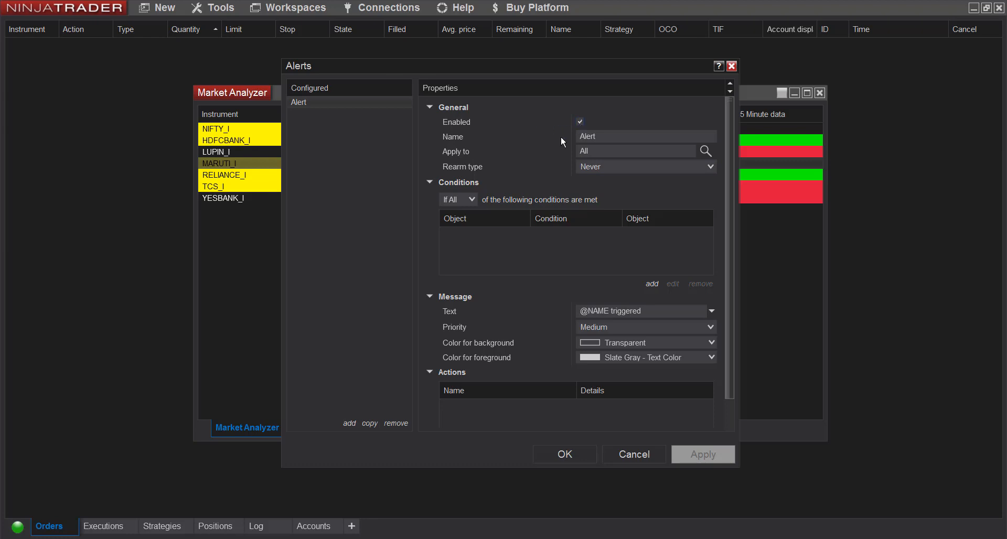
scroll("down", 3)
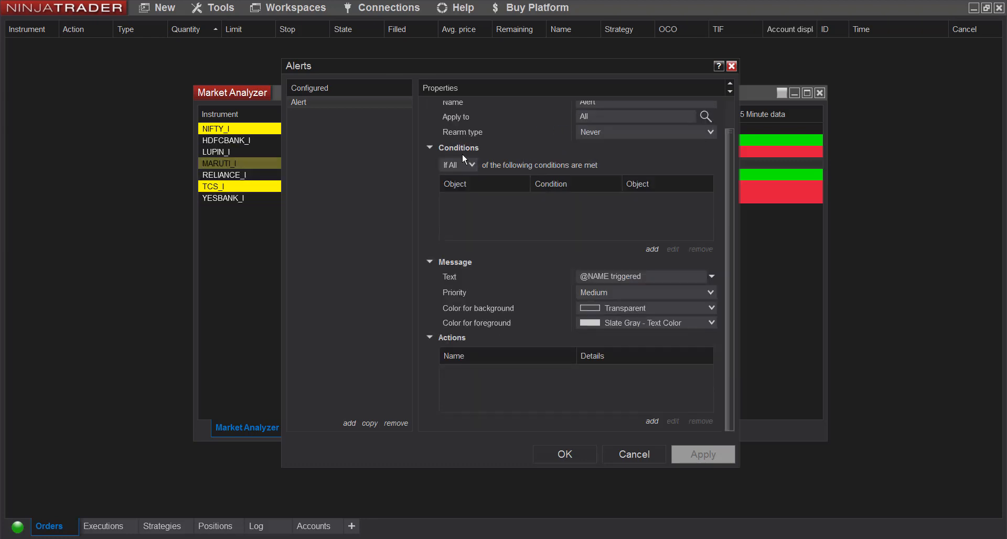
left_click(457, 164)
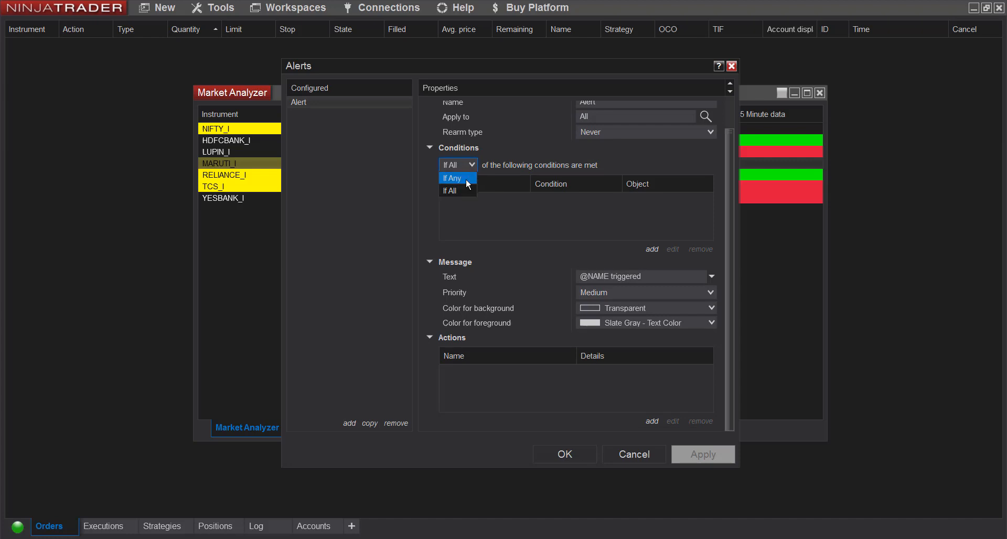
left_click(451, 178)
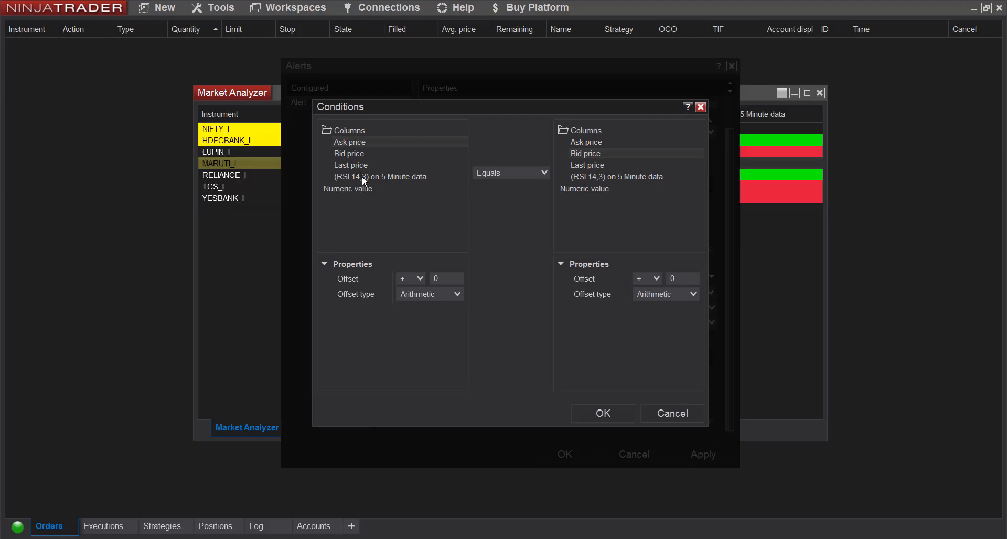
- Define the alert condition: 5-minute RSI(14,3) crosses above 80
left_click(509, 171)
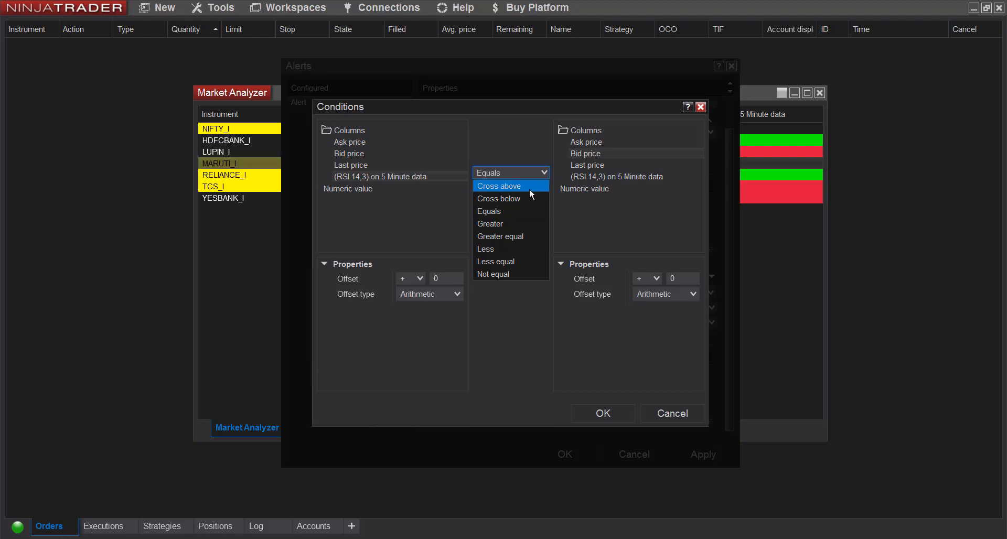
left_click(498, 186)
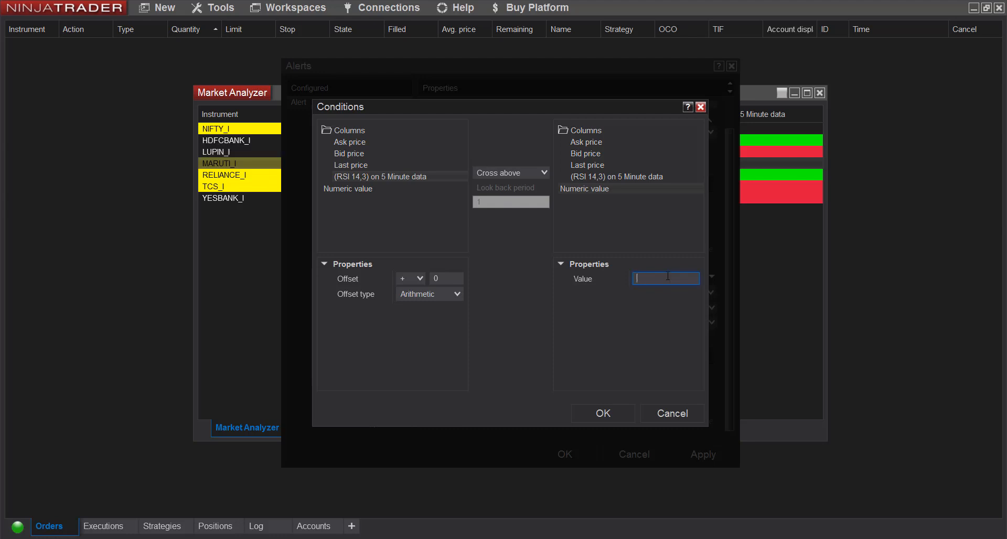
type("80")
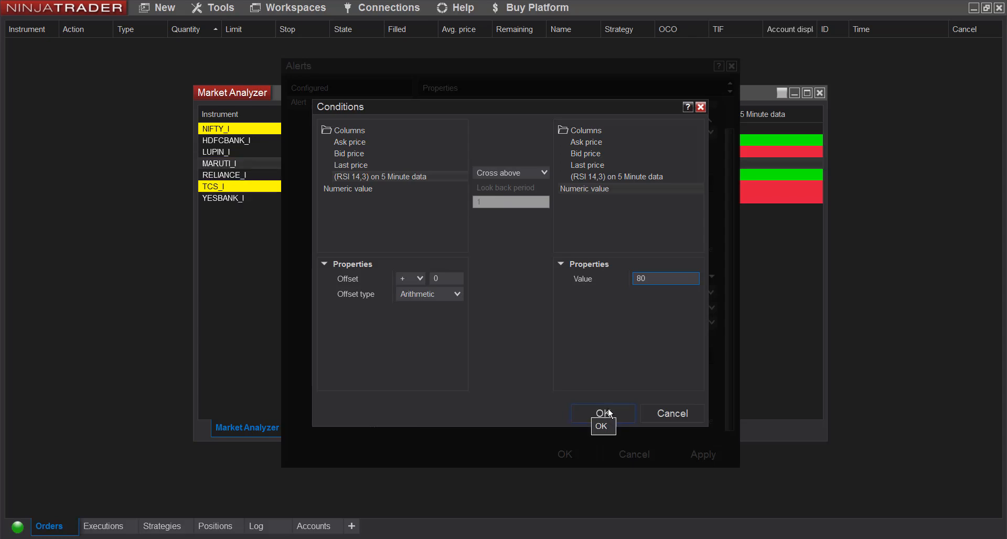
left_click(603, 413)
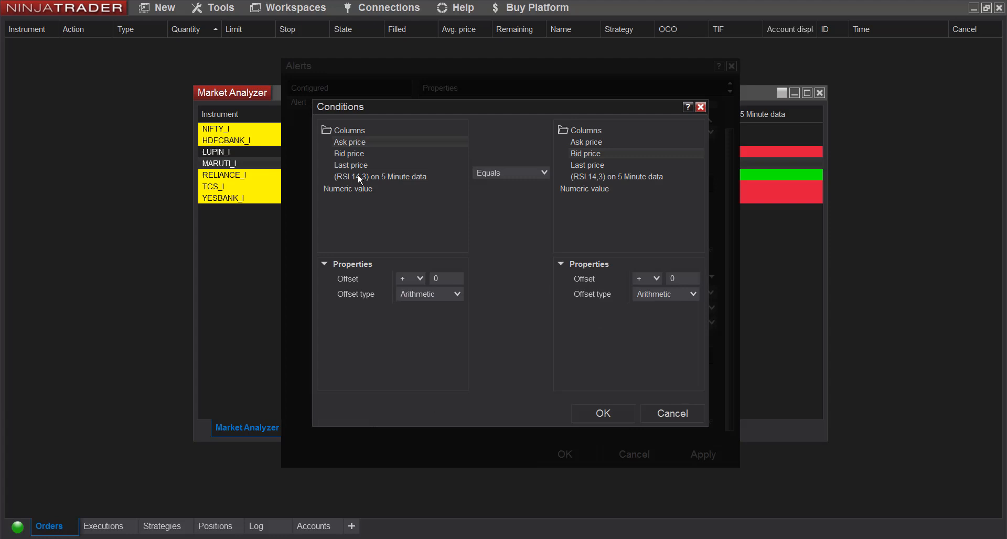
- Define the second condition: 5-minute RSI(14,3) crosses below 30
left_click(543, 172)
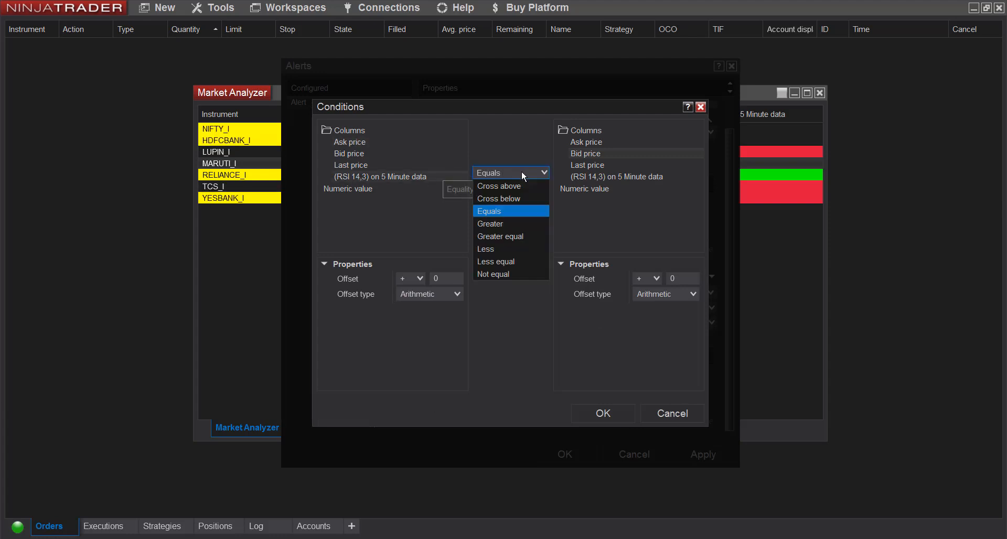
left_click(497, 198)
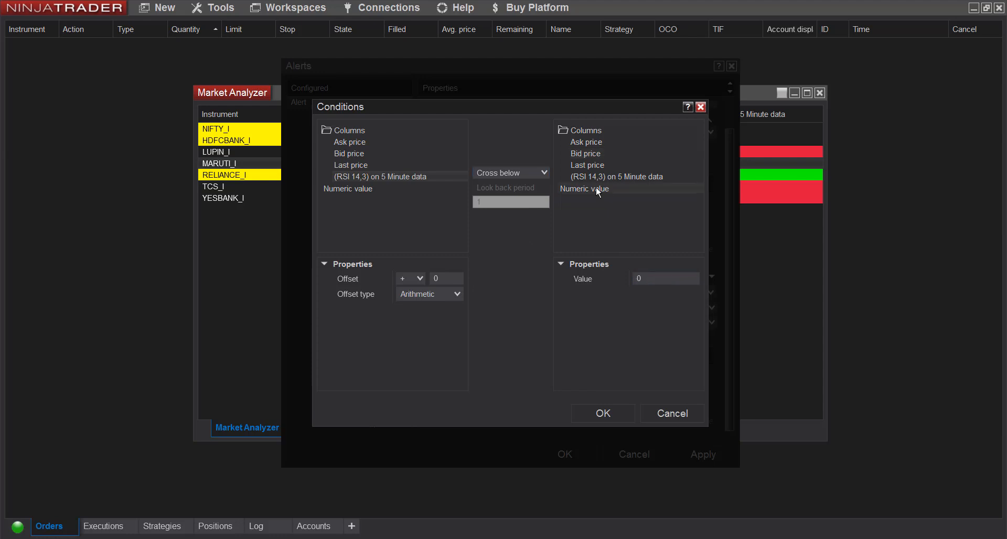
left_click(664, 278)
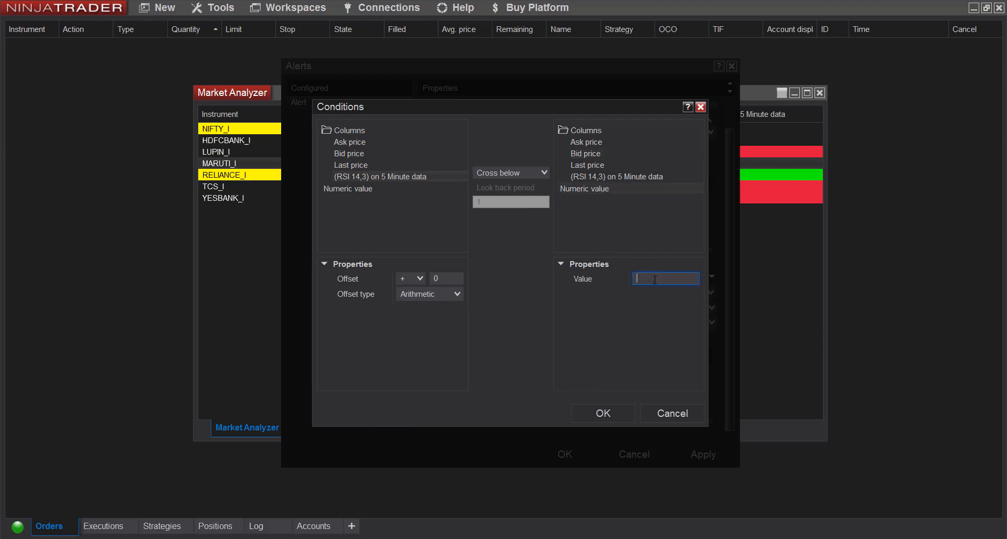
type("3")
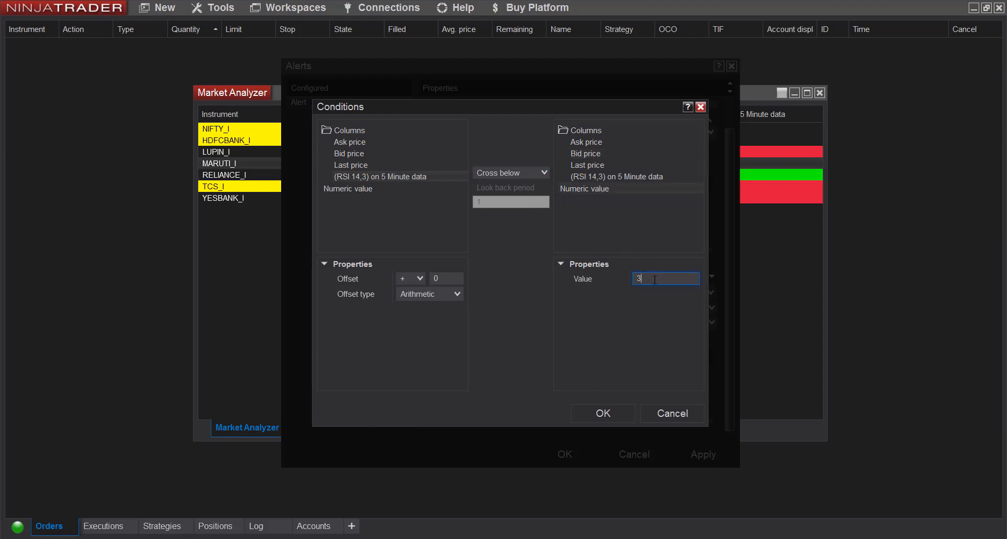
type("0")
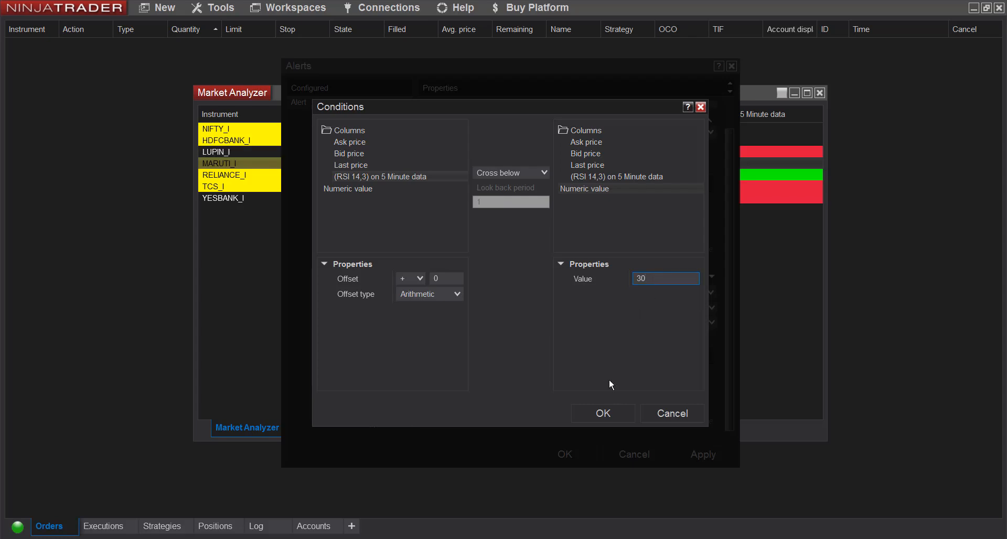
left_click(601, 413)
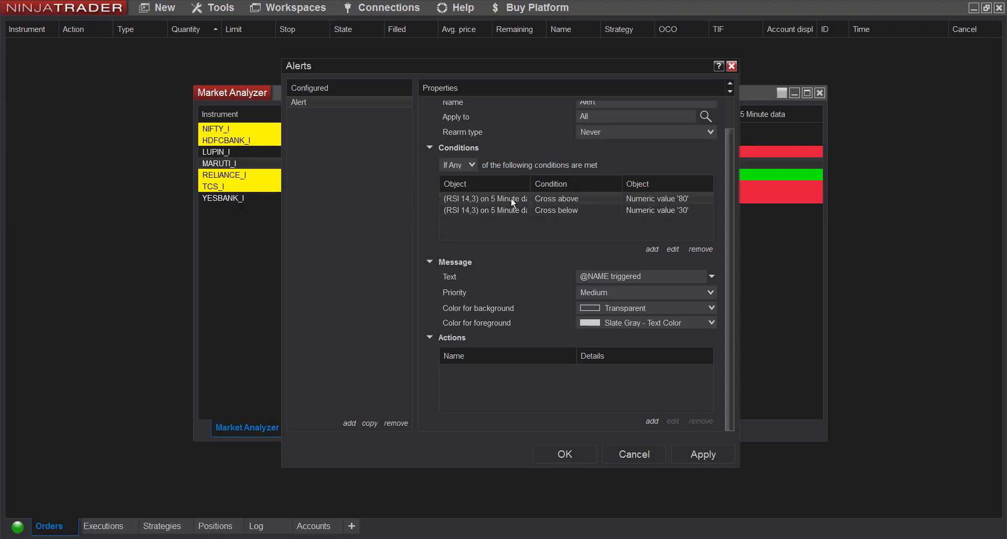
- Add a 'Show a pop up dialog' action to the alert and save the alert
left_click(215, 128)
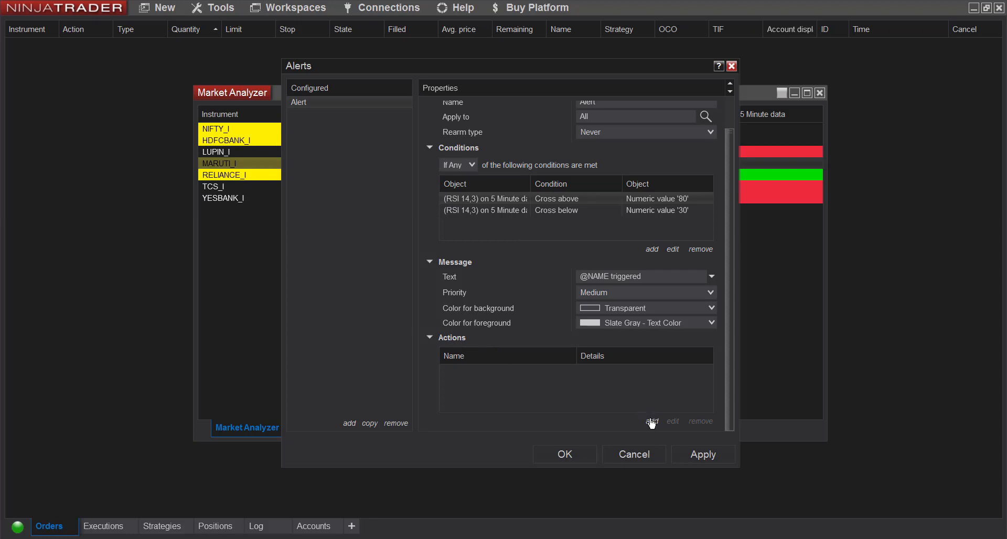
left_click(651, 421)
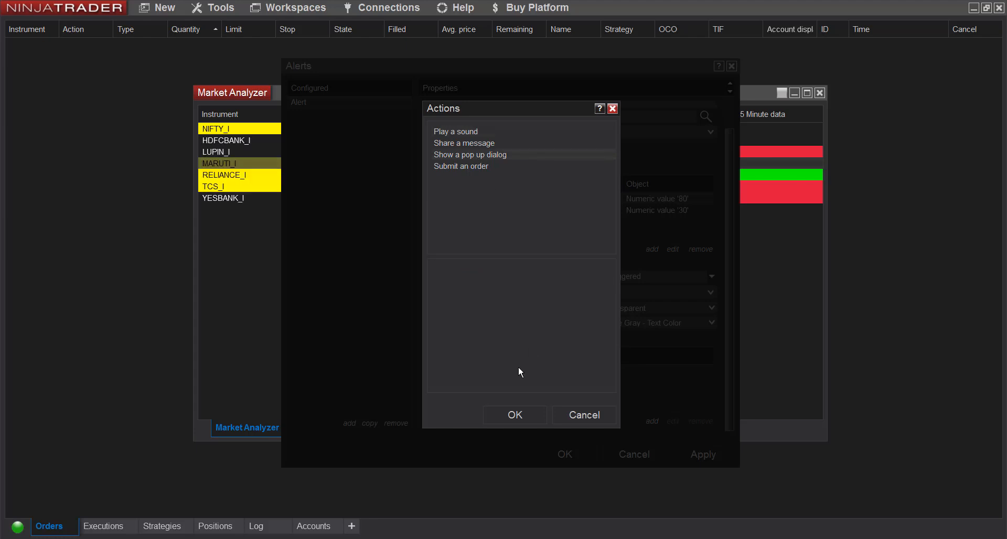
left_click(514, 414)
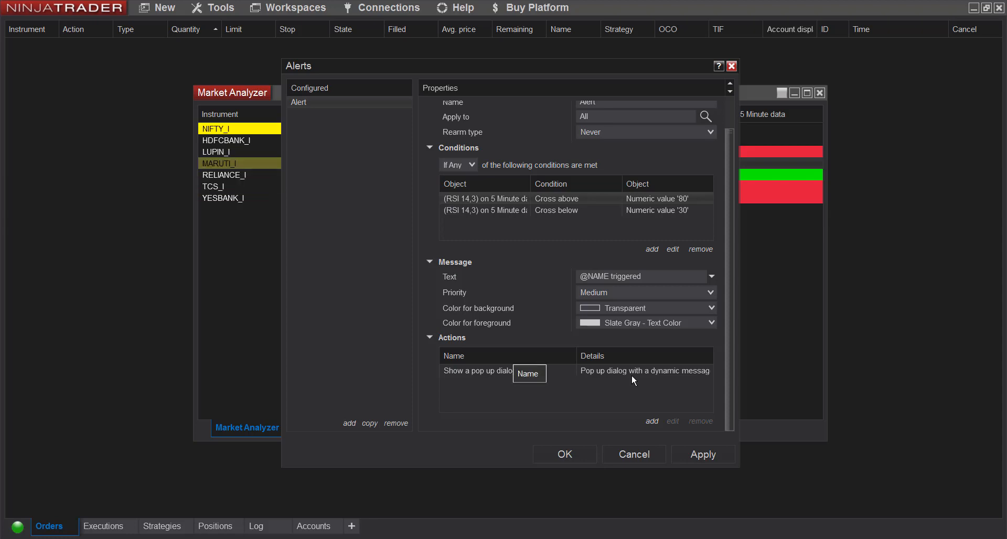
left_click(703, 454)
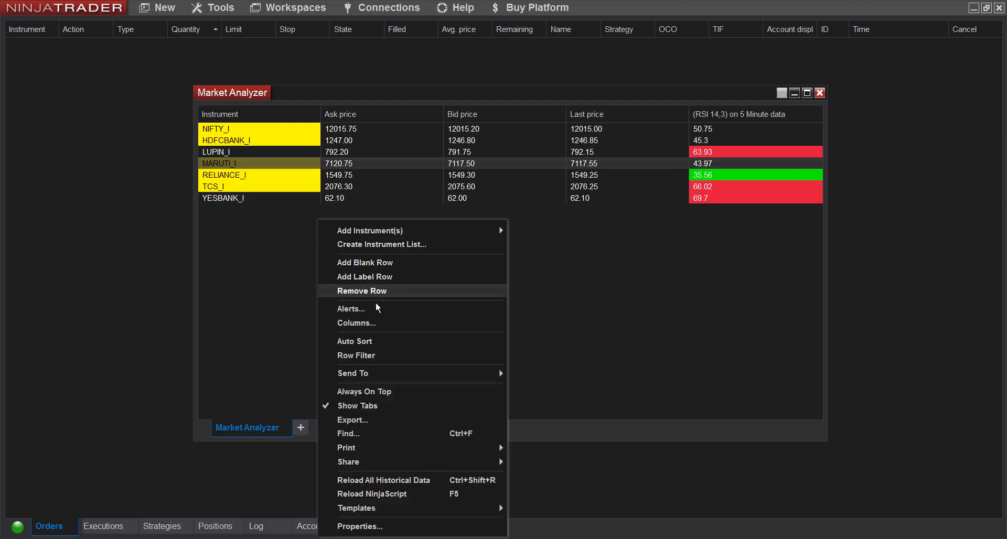
- Open the Market Analyzer's Columns settings and scroll through the Available column list
left_click(356, 323)
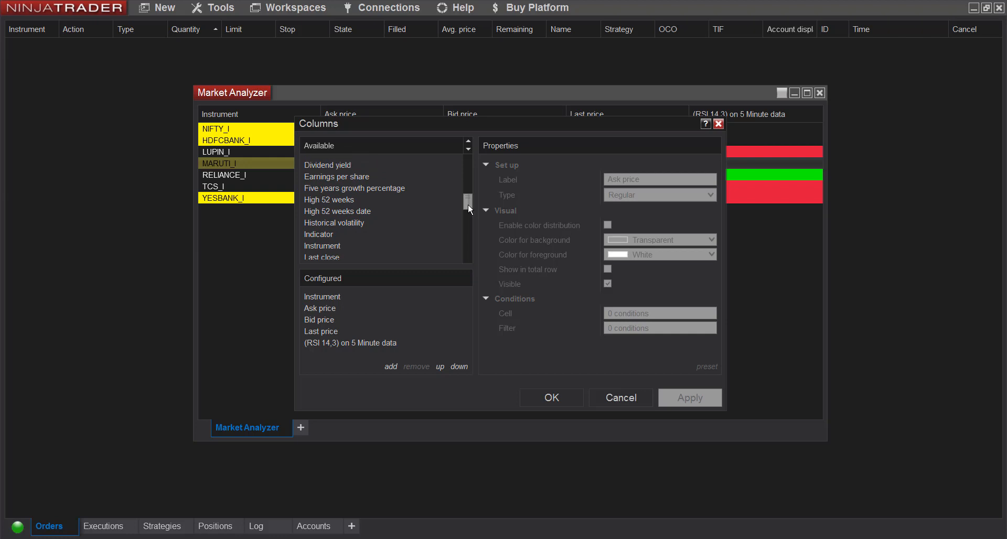
scroll("down", 3)
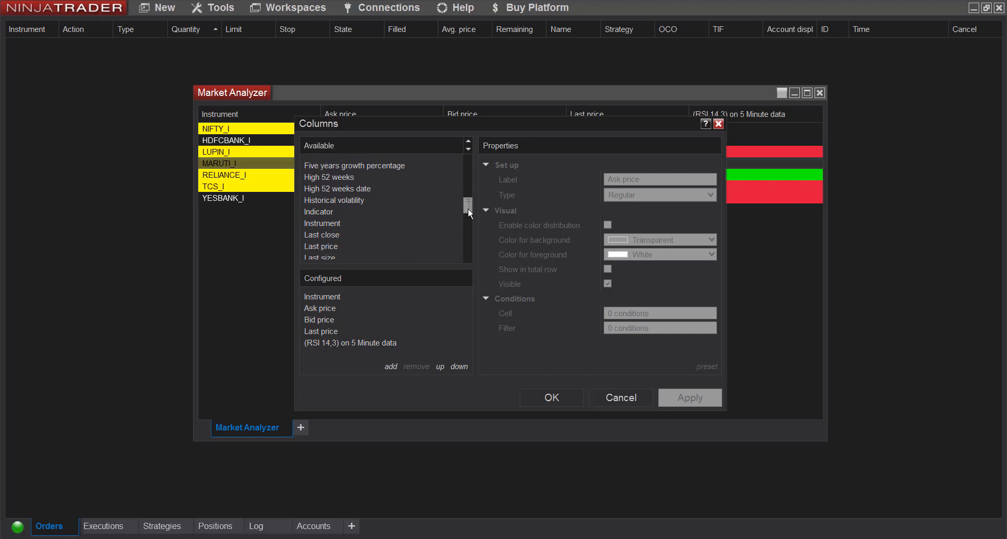
scroll("down", 3)
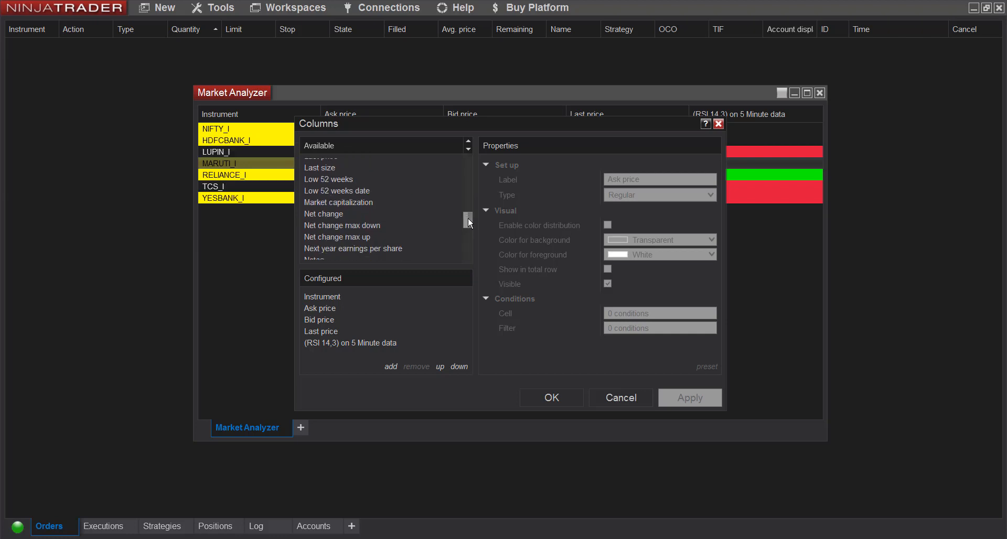
scroll("down", 3)
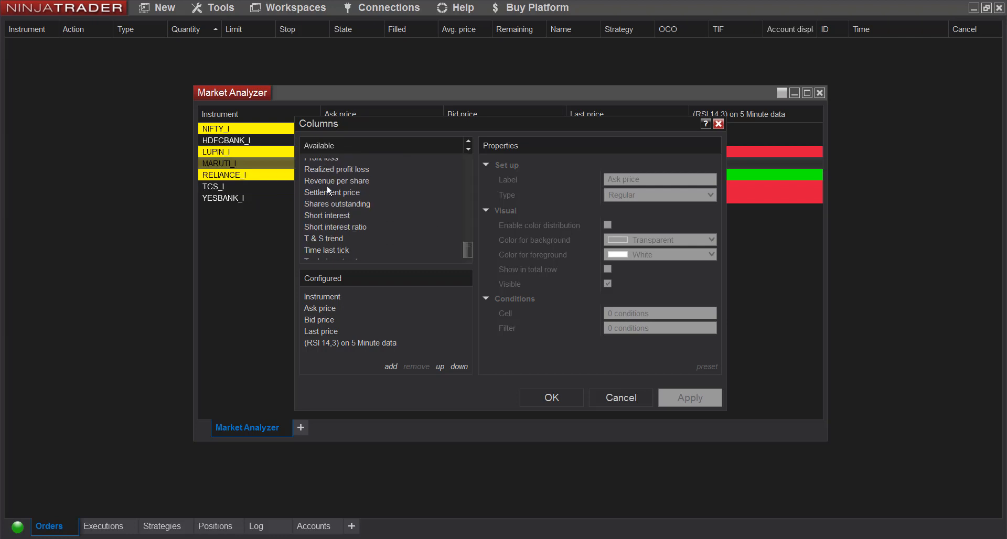